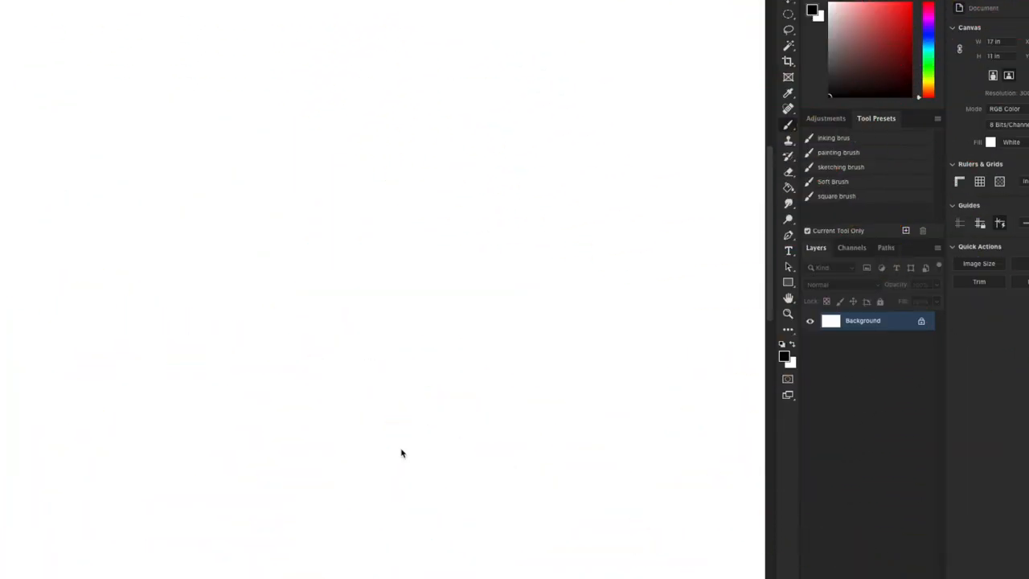
mouse_move(791, 106)
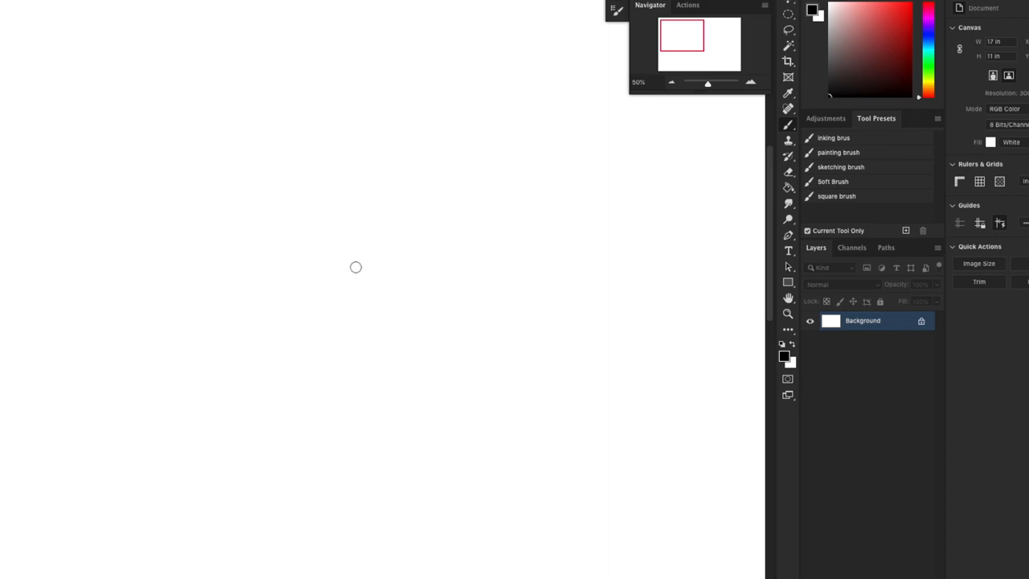
mouse_move(354, 284)
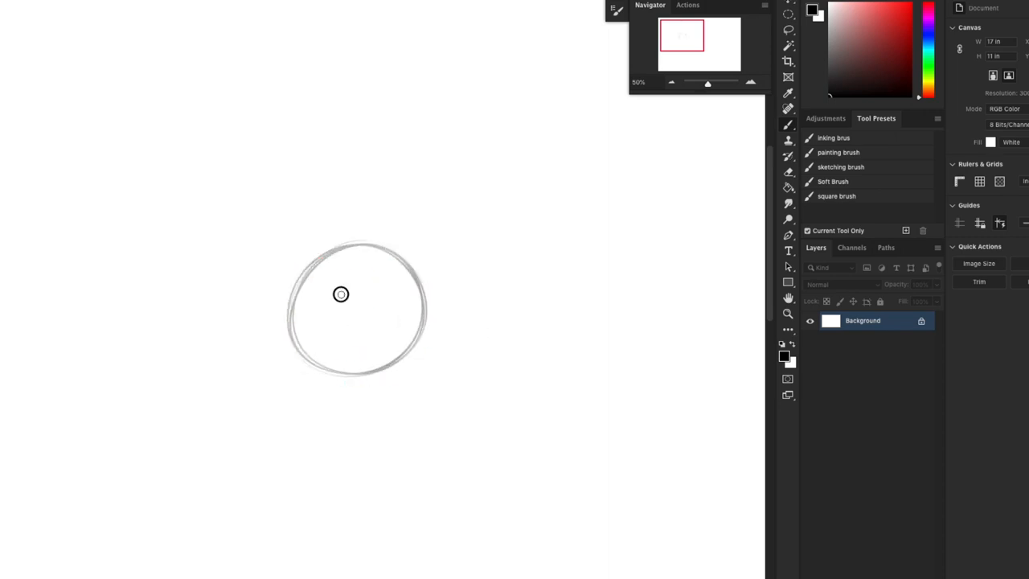
Sketch the round outline of the front-view eyeball.
drag(341, 292, 342, 333)
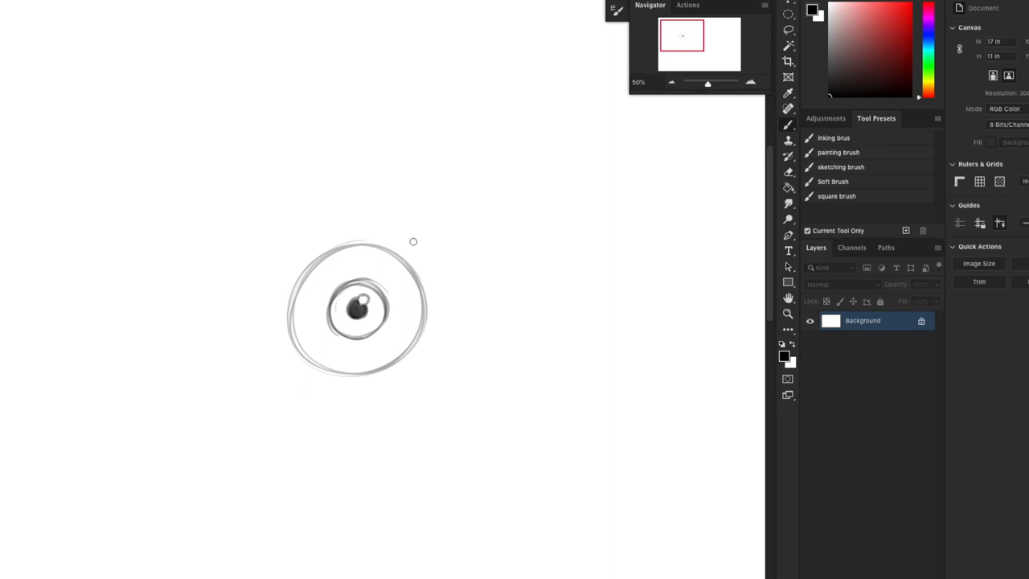
mouse_move(360, 298)
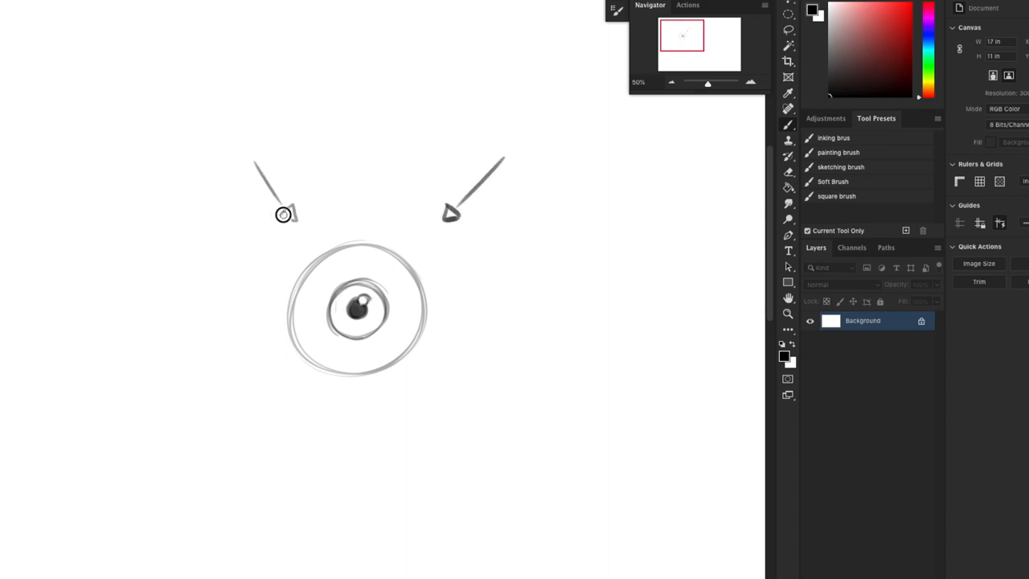
mouse_move(476, 421)
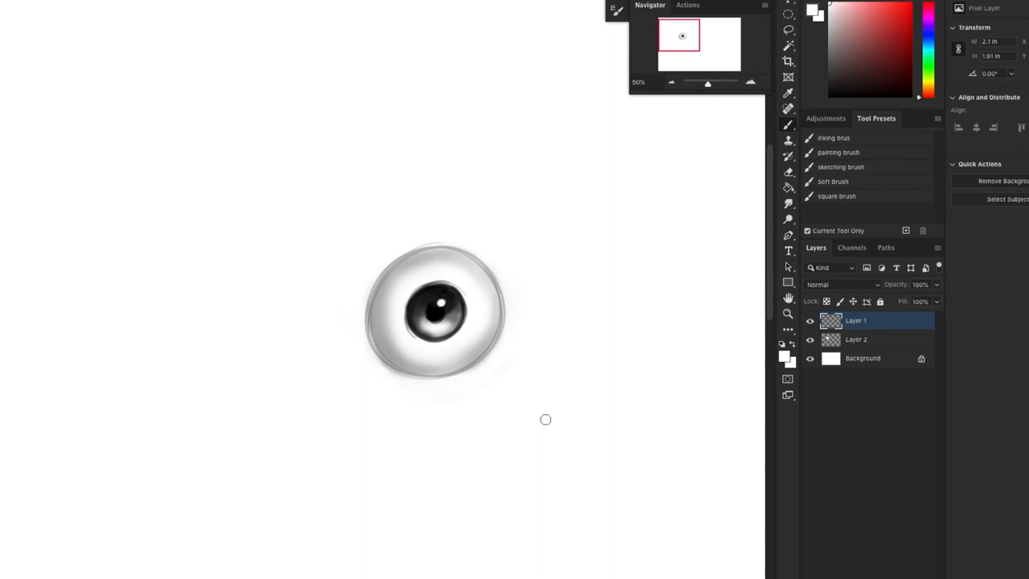
mouse_move(396, 336)
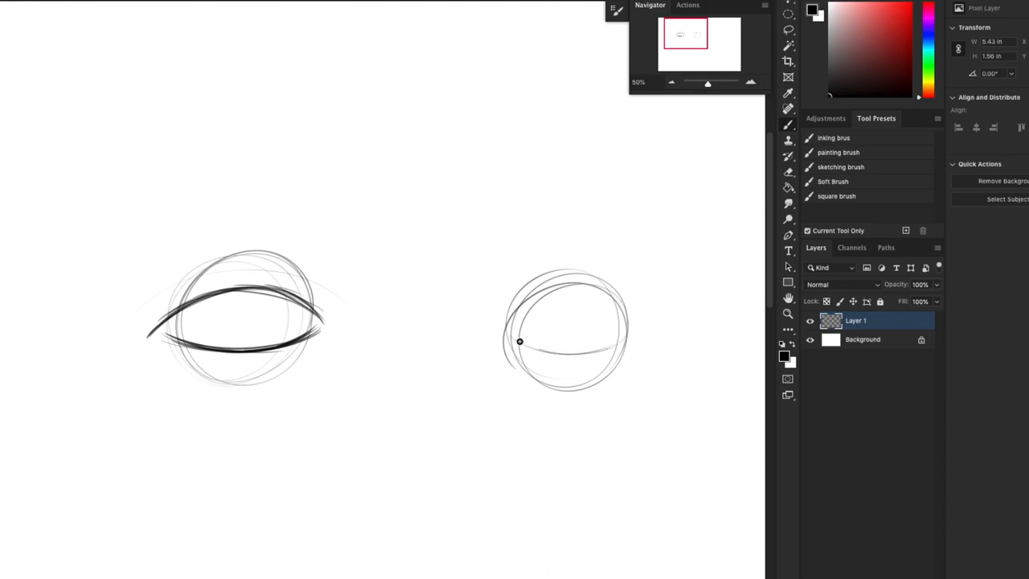
Sketch lid curves on the angled three-quarter eye and ink its bold upper lid.
drag(521, 340, 563, 392)
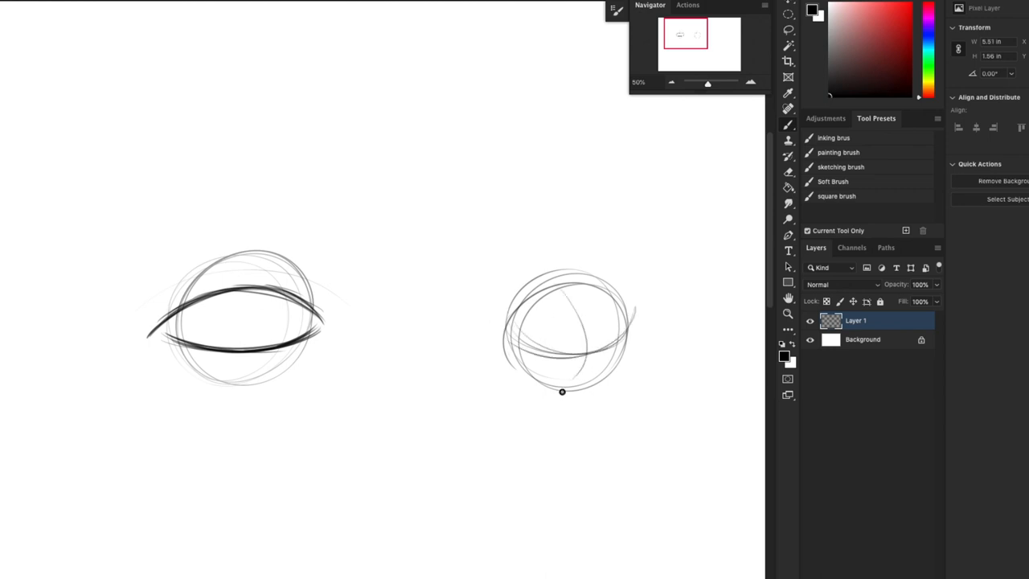
drag(563, 393, 634, 344)
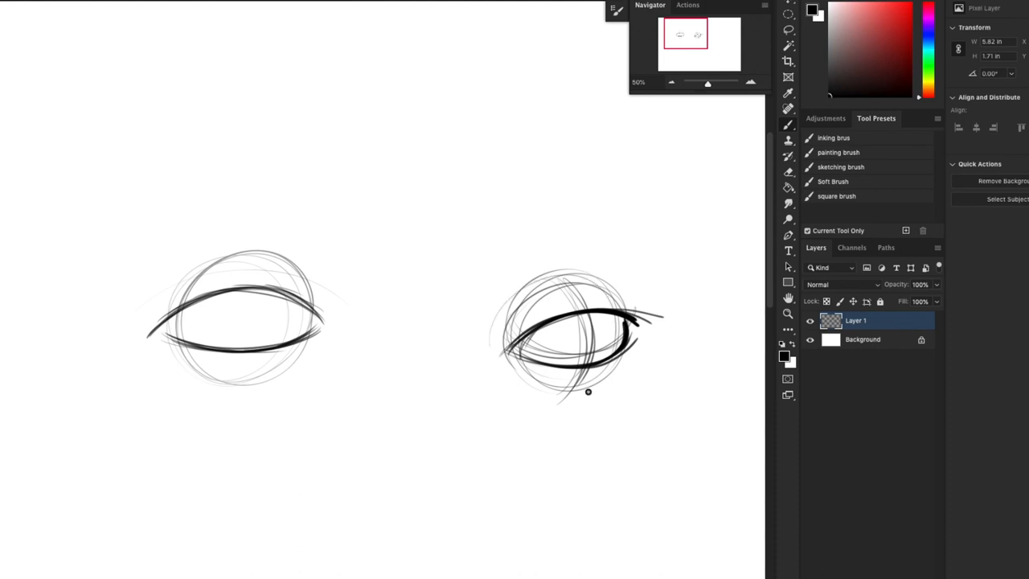
drag(514, 346, 635, 322)
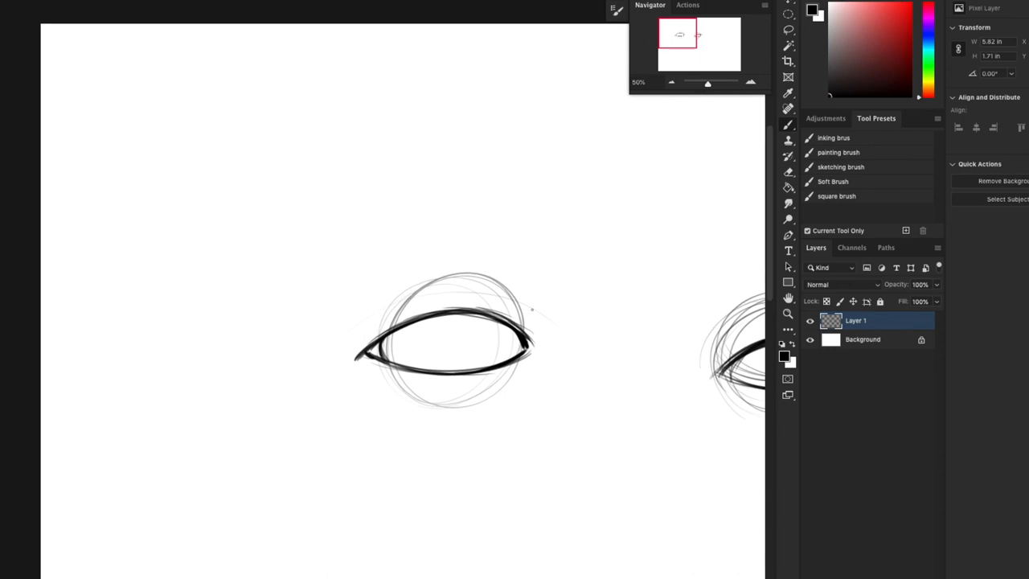
mouse_move(543, 337)
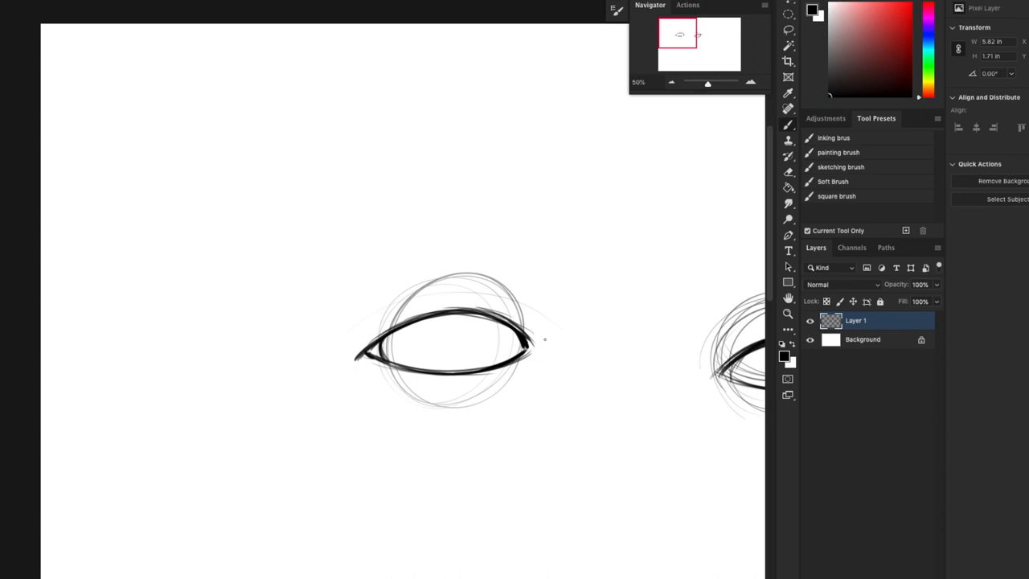
Strengthen the front eye's almond lid outline and draw the round iris inside it.
drag(370, 357, 534, 346)
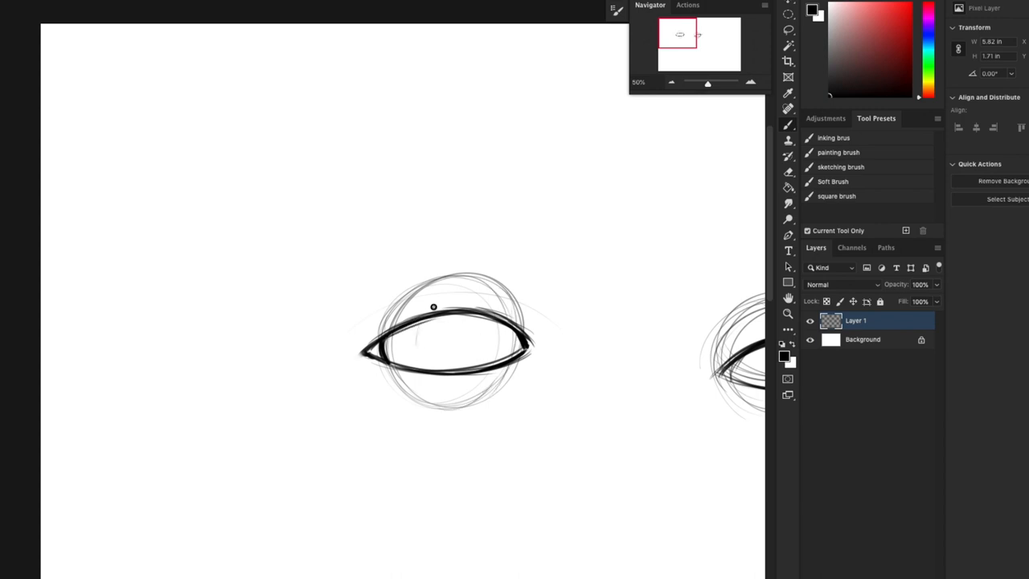
drag(435, 322, 450, 345)
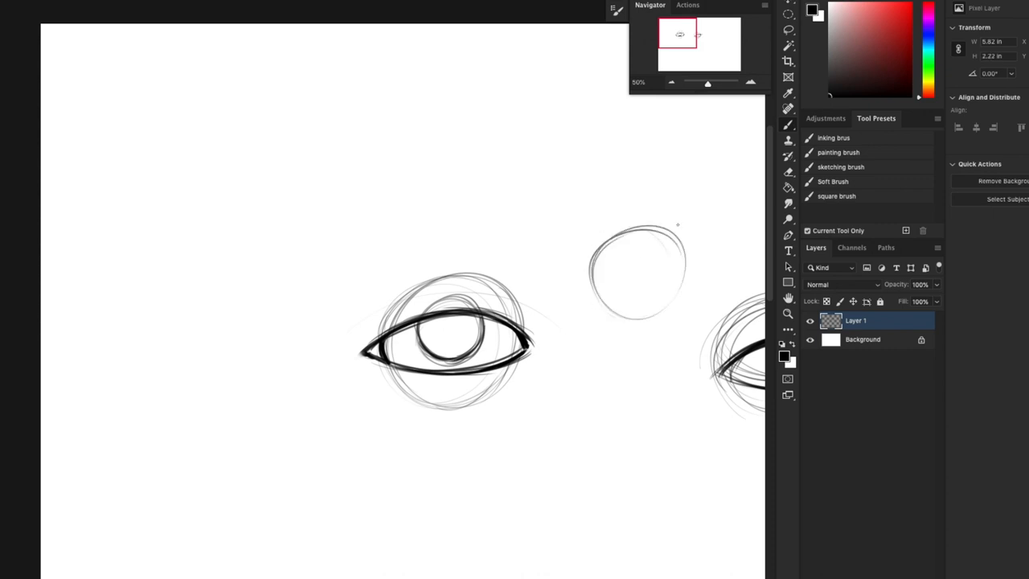
drag(623, 274, 656, 273)
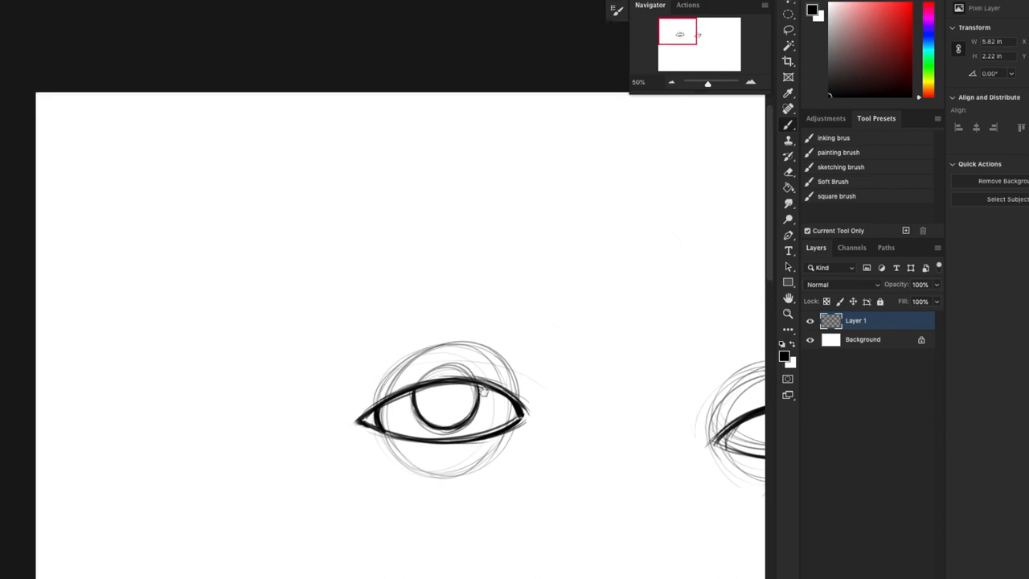
click(442, 398)
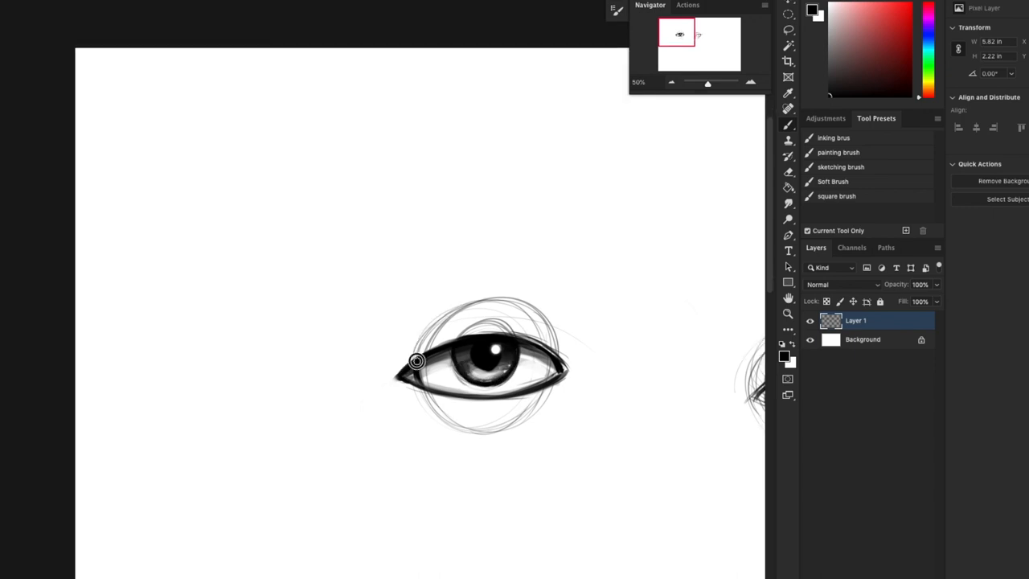
Clean up the front eye's inner corner and upper lid, ink a bold crease and adjust the iris highlight.
drag(416, 360, 545, 367)
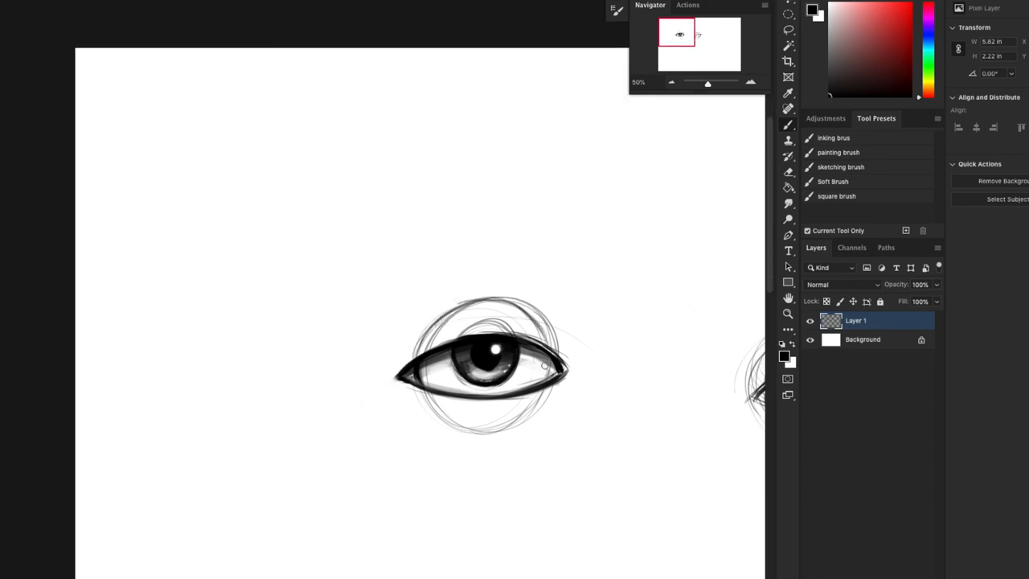
drag(544, 367, 540, 392)
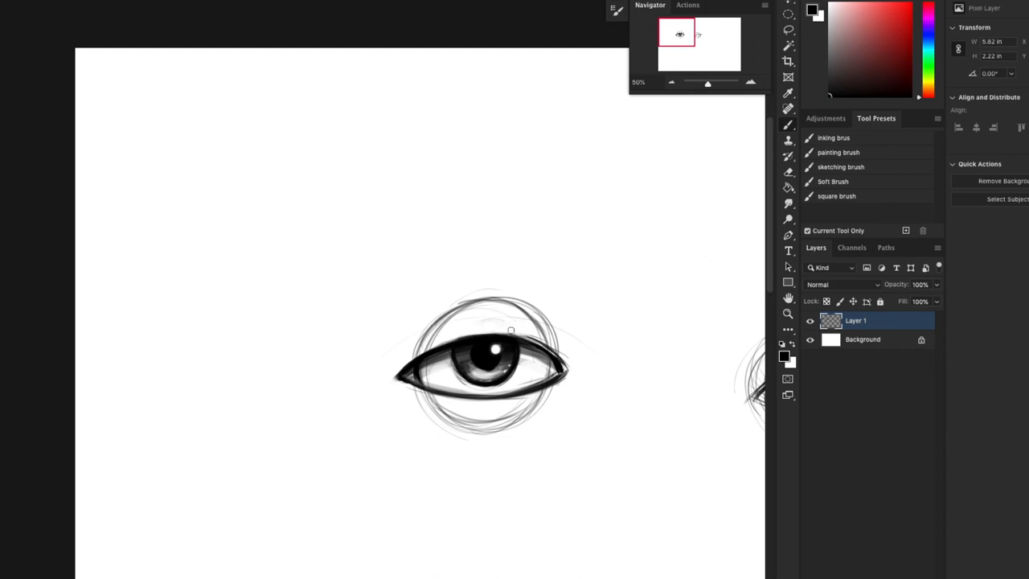
drag(511, 330, 562, 333)
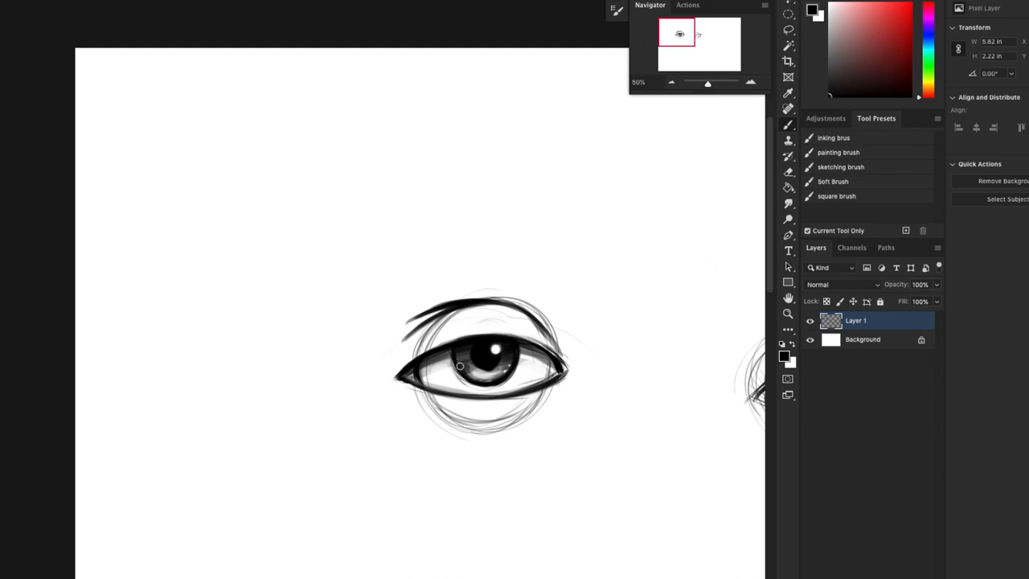
drag(460, 367, 483, 386)
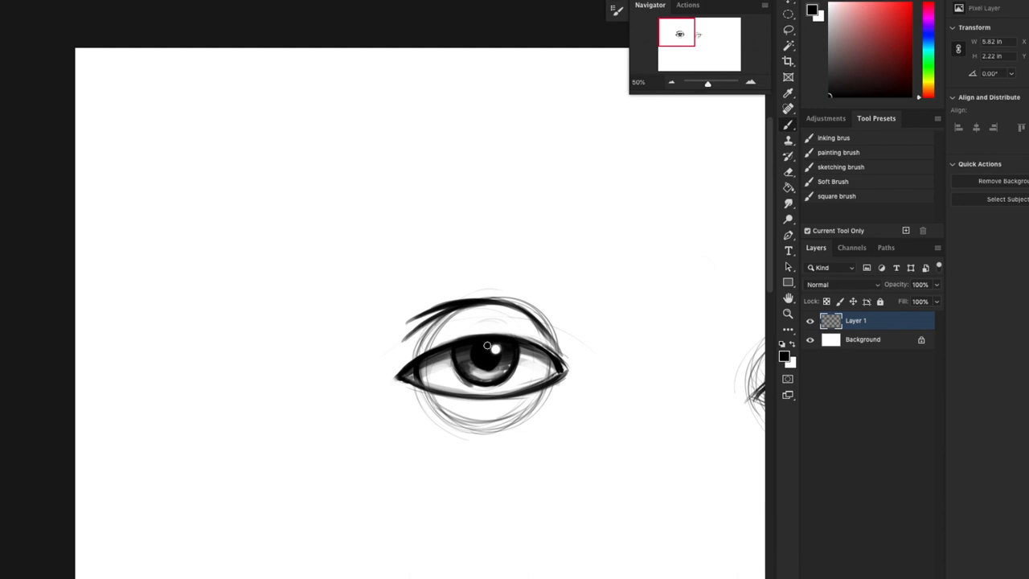
Draw the lower lid line, erase stray construction lines beneath it and add soft shadow around the eye.
drag(485, 345, 480, 387)
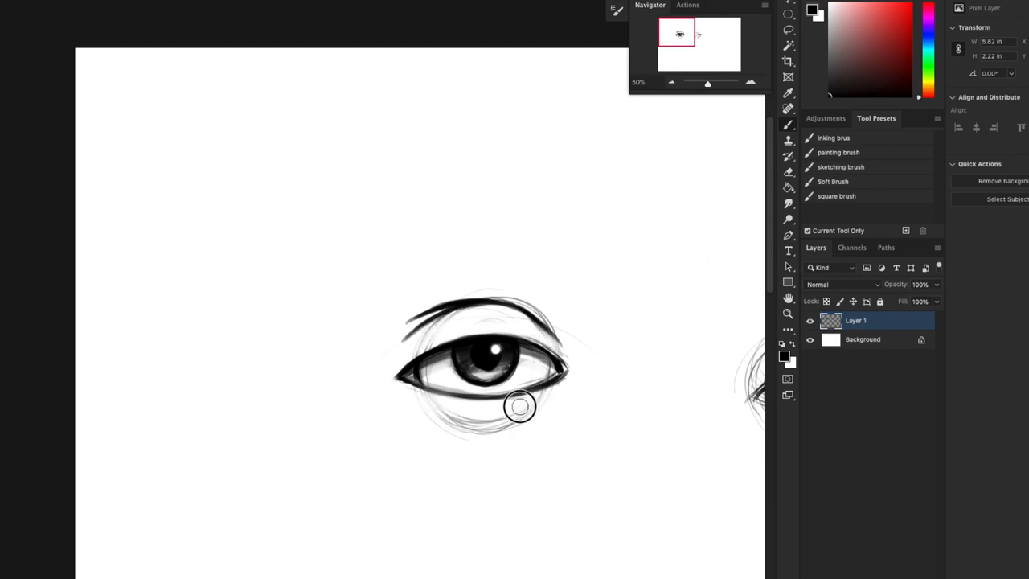
drag(518, 405, 528, 421)
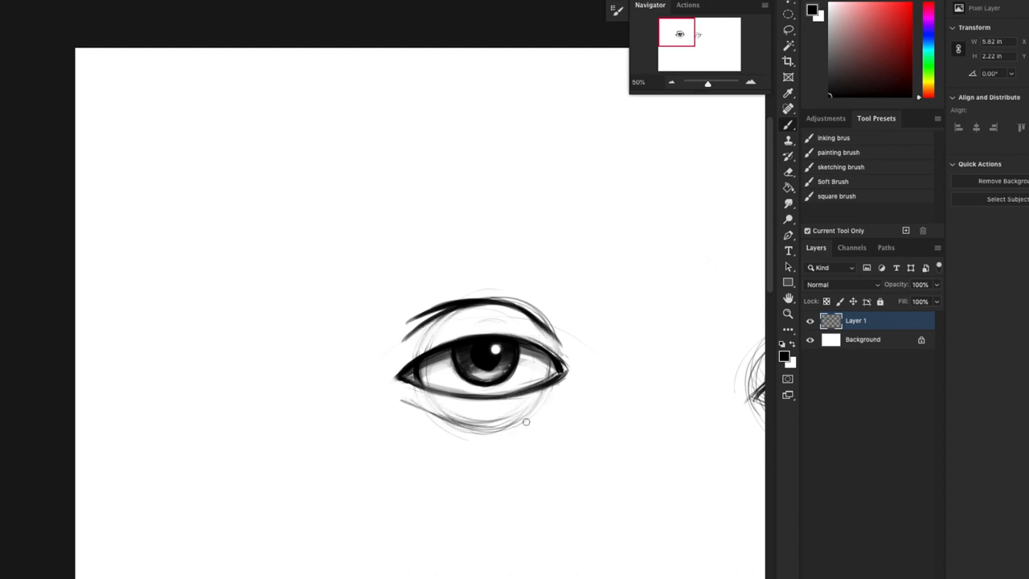
drag(447, 425, 537, 412)
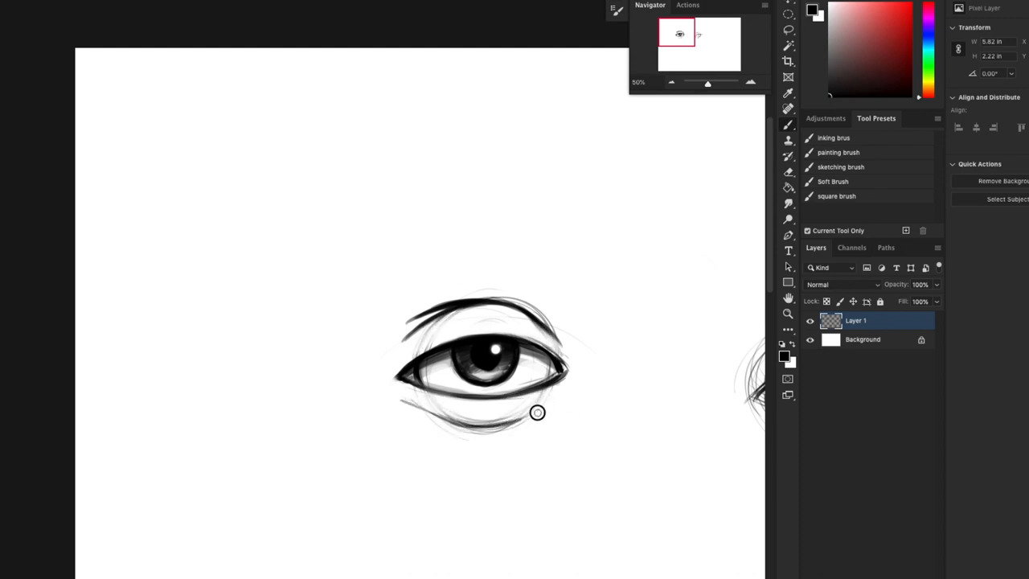
drag(537, 412, 399, 398)
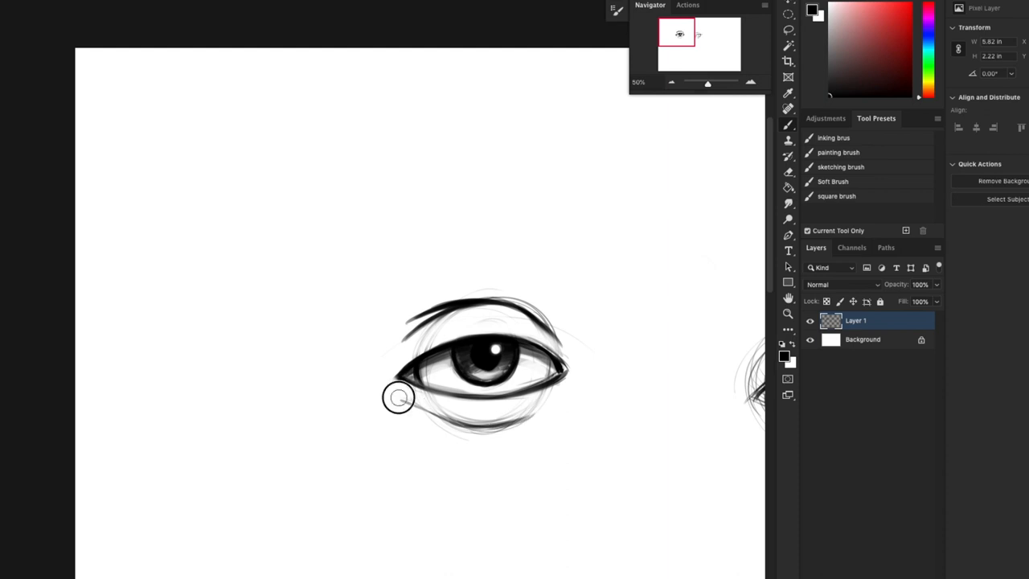
drag(398, 399, 431, 411)
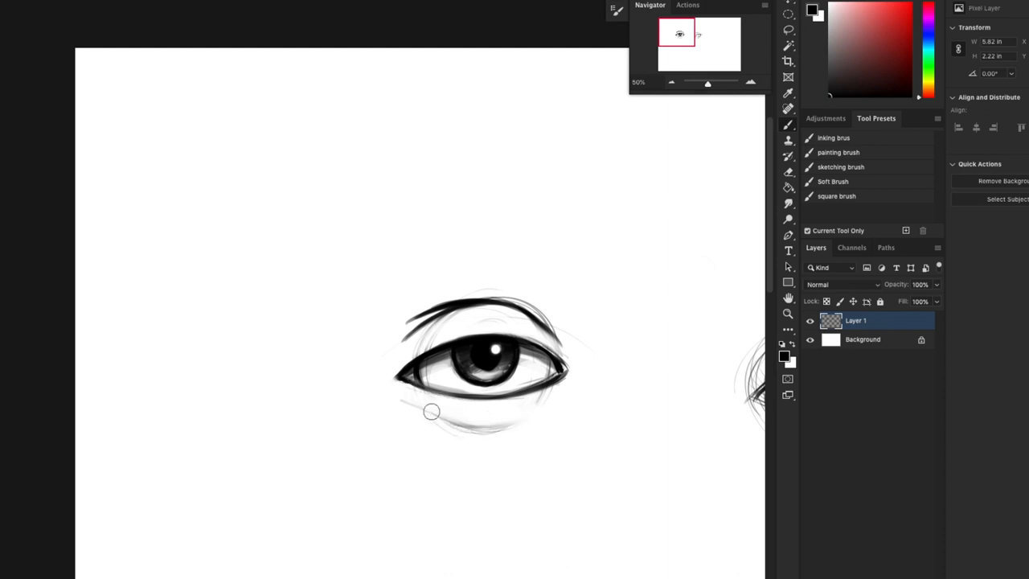
drag(431, 411, 582, 356)
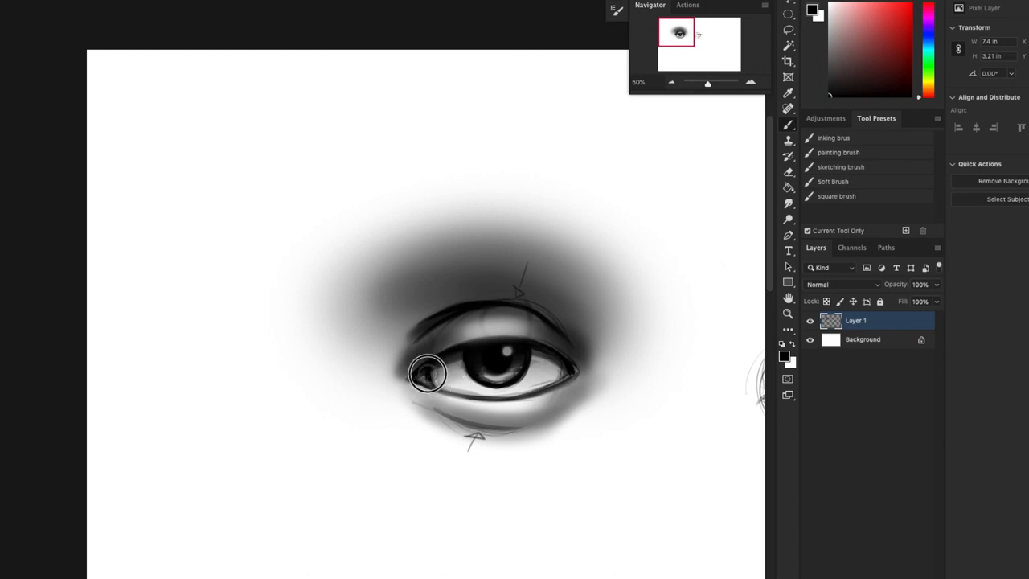
Shade the inner corner, paint a pale waterline along the lower lid and darken the upper lash line.
drag(426, 373, 448, 367)
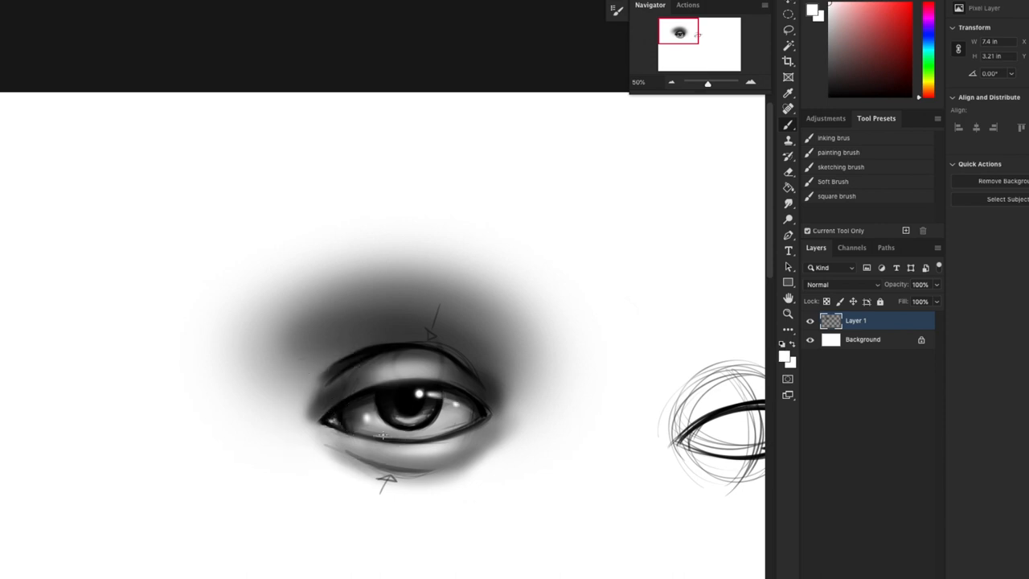
drag(346, 434, 498, 442)
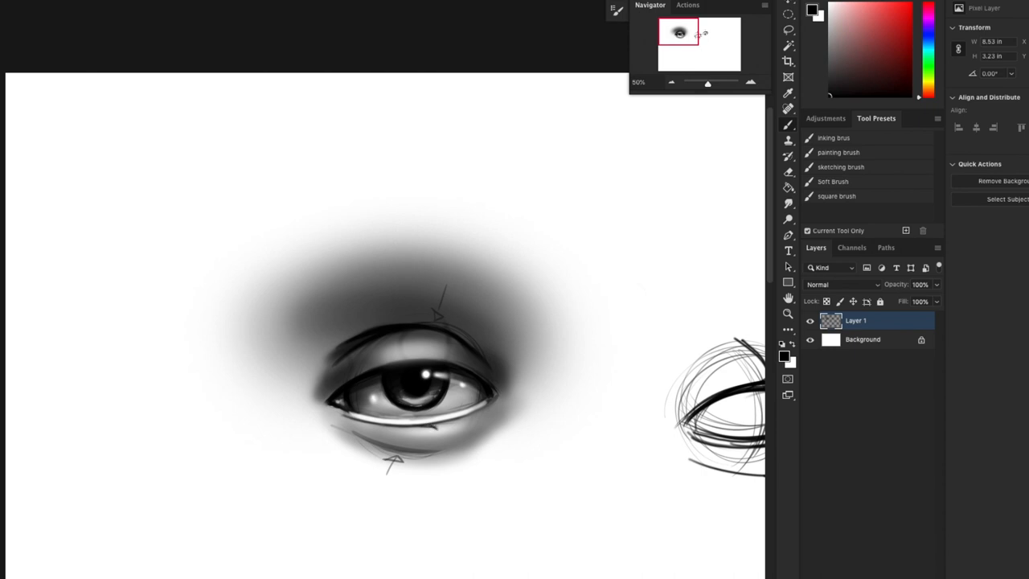
drag(410, 421, 474, 418)
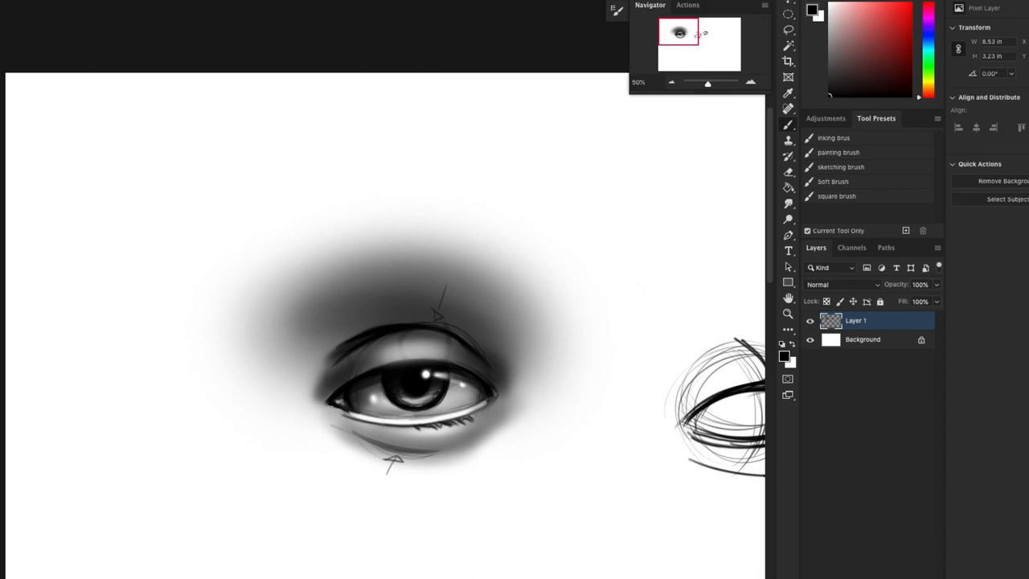
drag(369, 426, 483, 415)
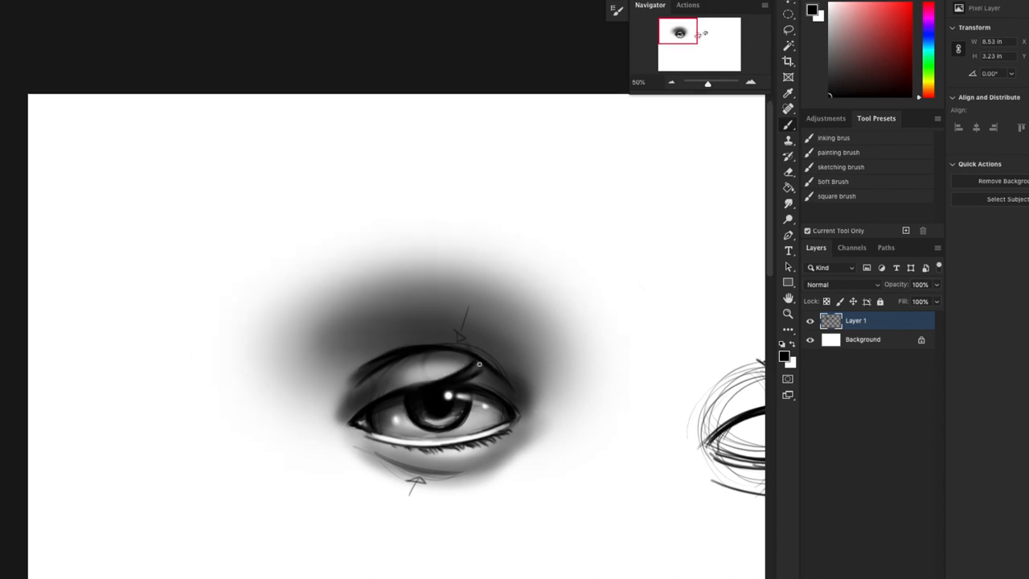
Add upper-lid eyelashes and block in the eyebrow's placement with first hair strokes.
drag(479, 364, 516, 379)
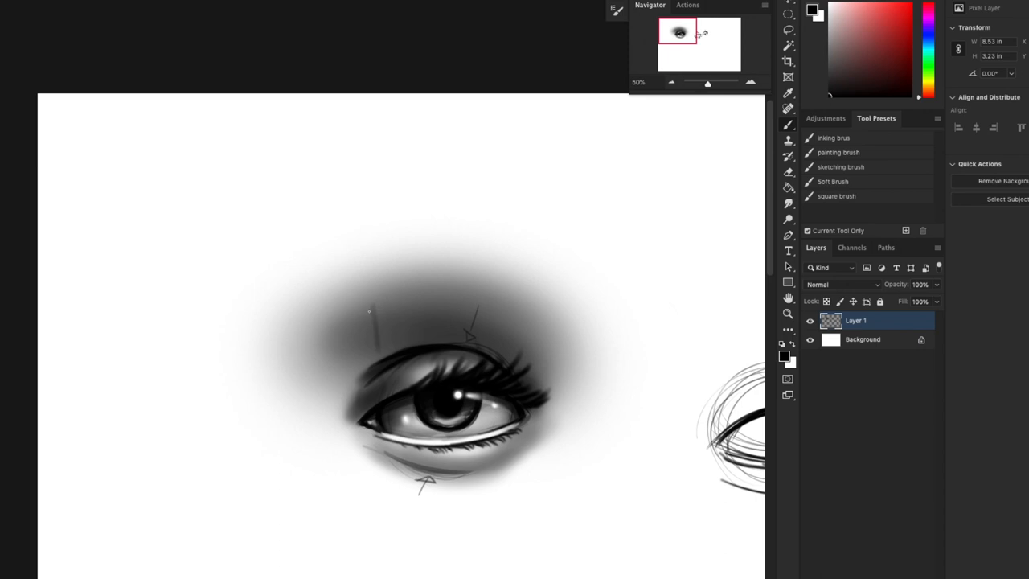
drag(378, 346, 373, 307)
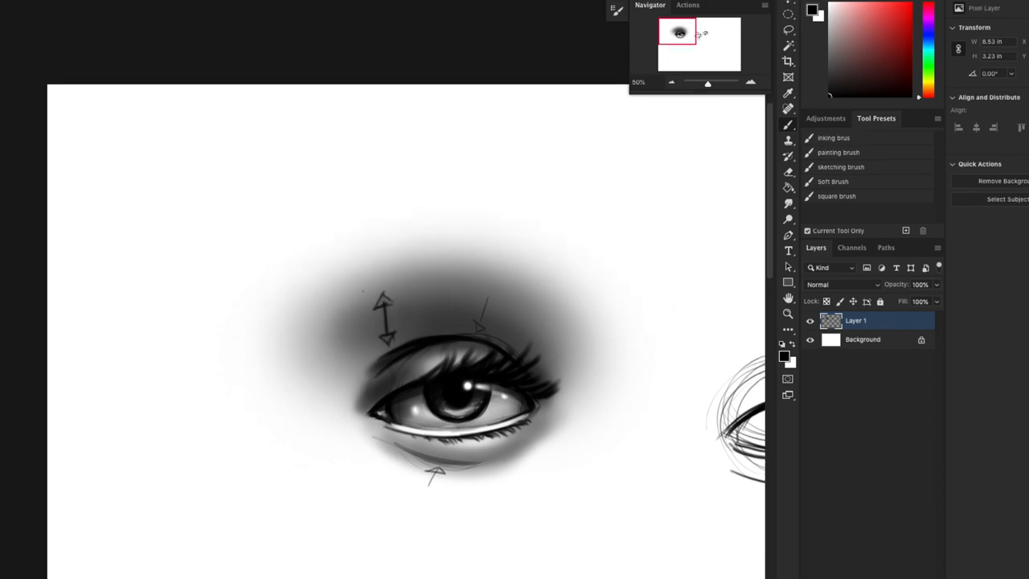
drag(346, 308, 413, 280)
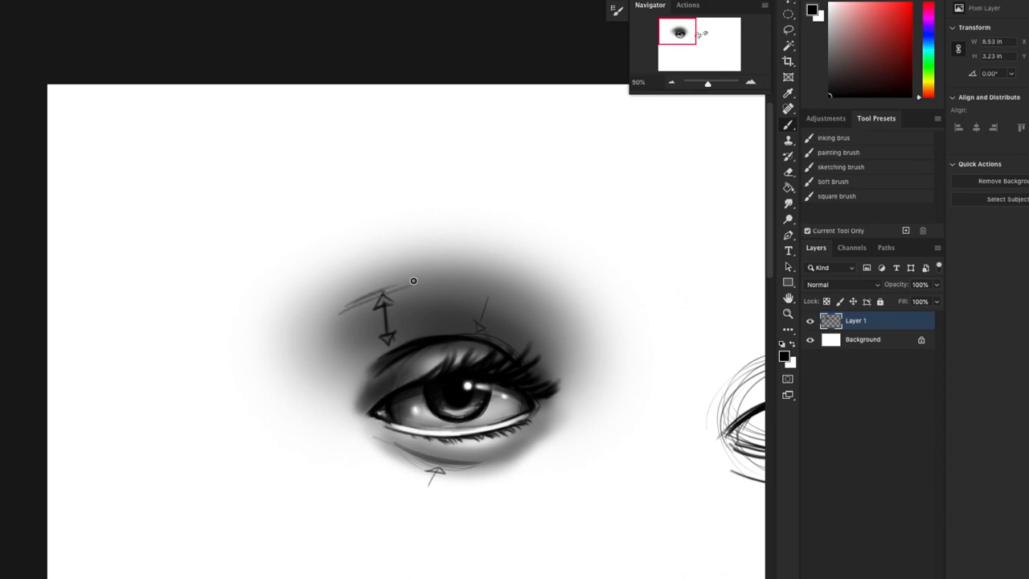
drag(322, 314, 451, 249)
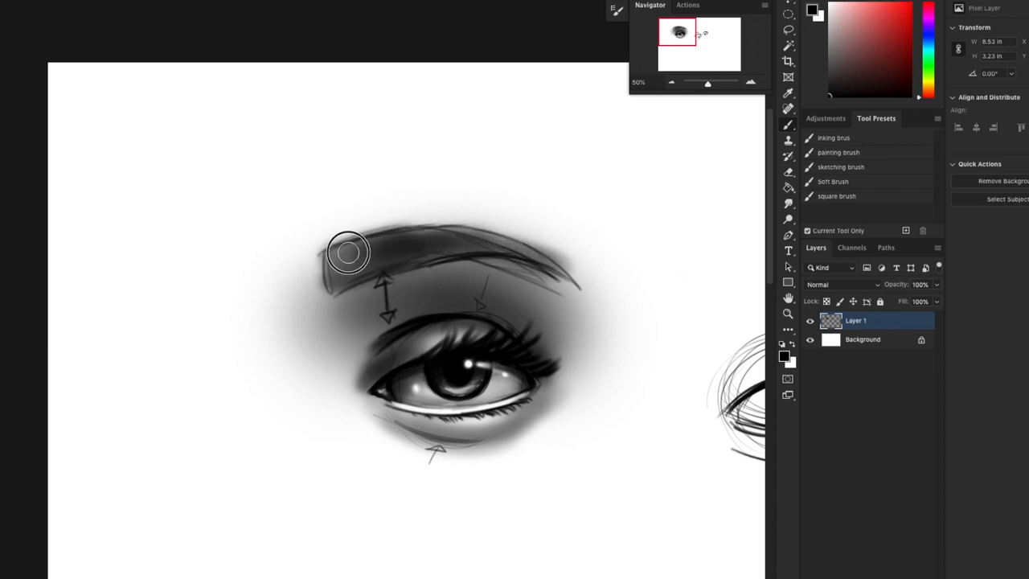
Fill the eyebrow with dark hair strokes, darken its top edge and taper the tail outward.
drag(347, 252, 530, 241)
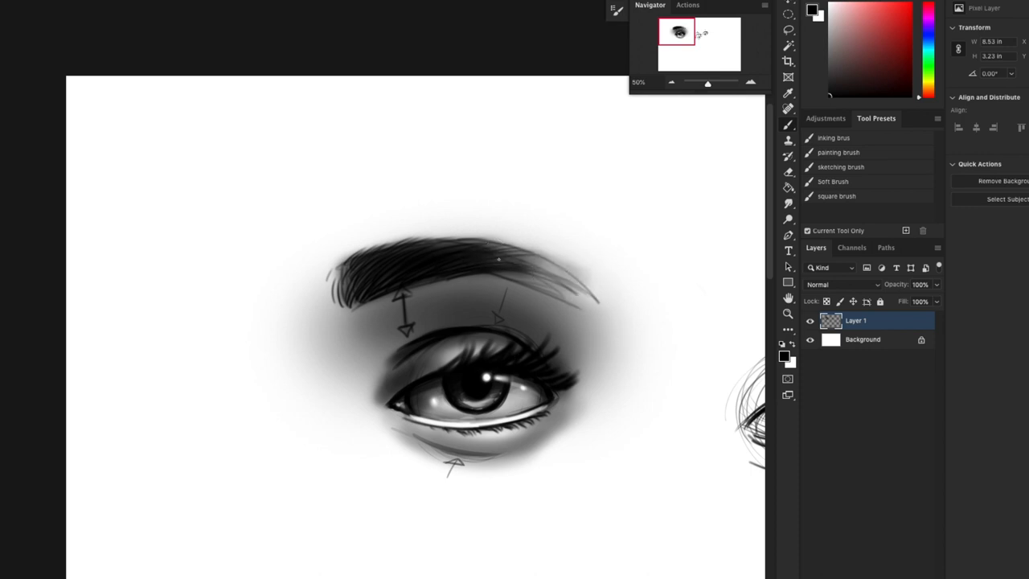
drag(498, 257, 563, 282)
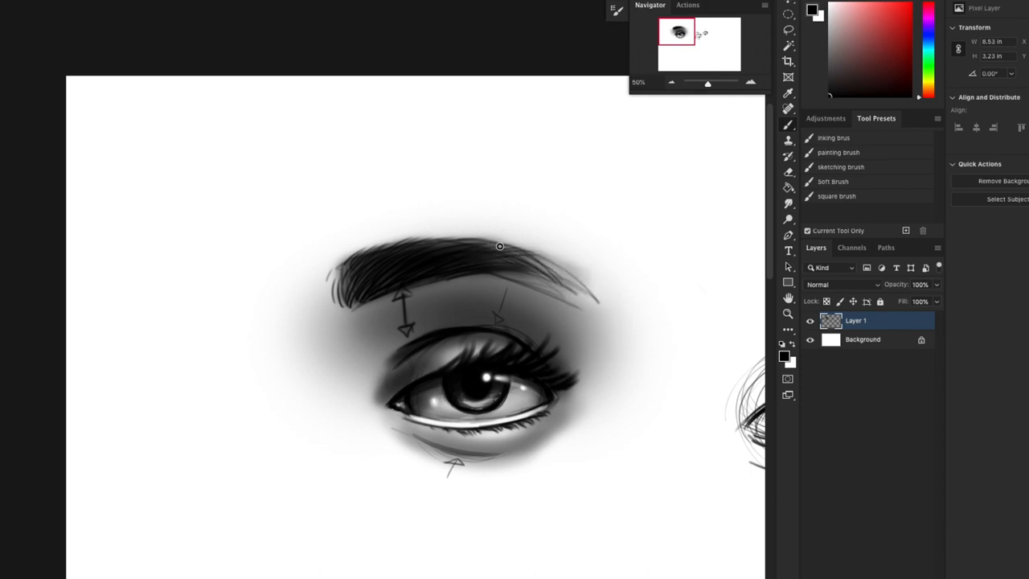
drag(498, 246, 590, 302)
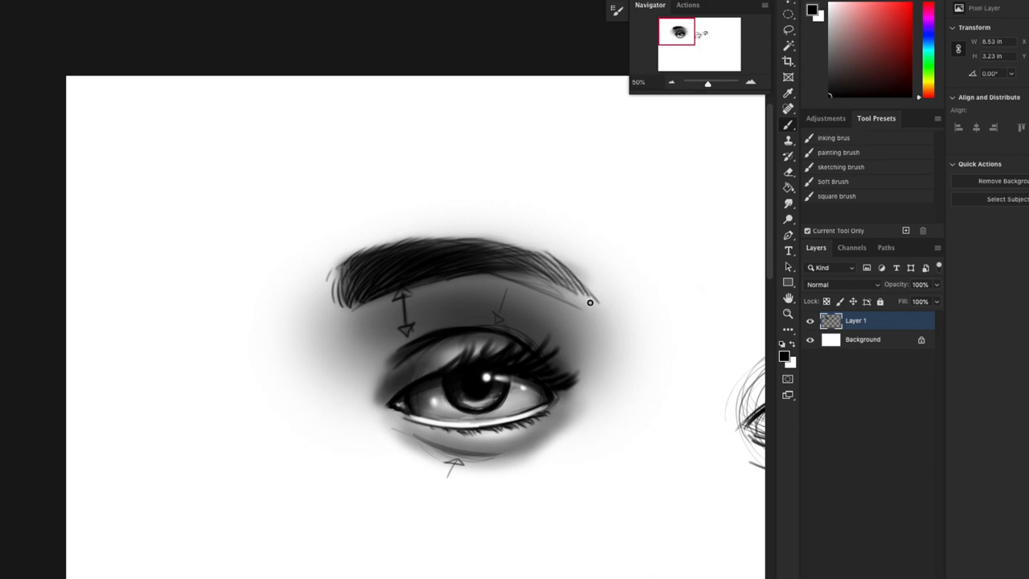
drag(592, 303, 531, 243)
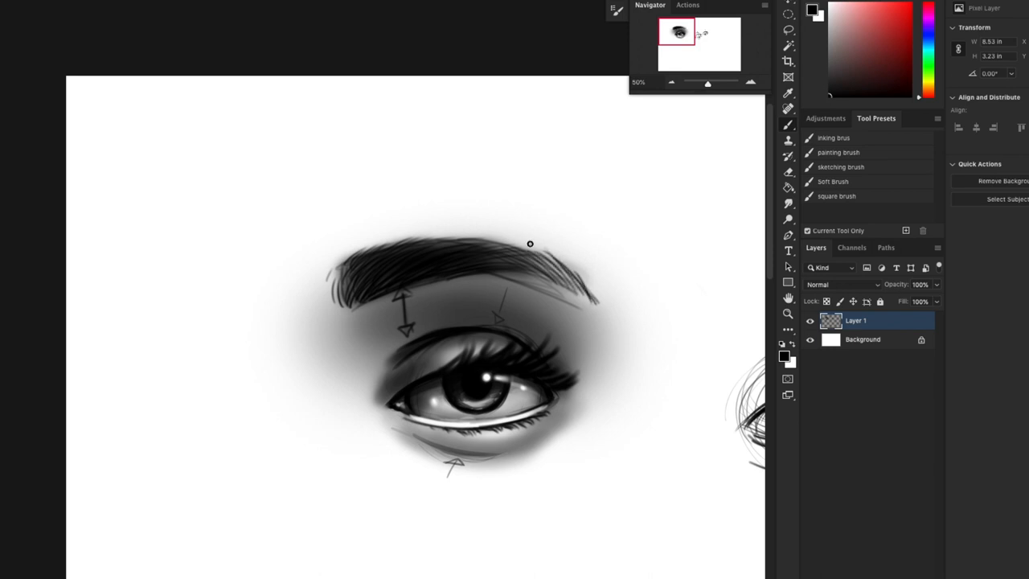
drag(531, 243, 593, 293)
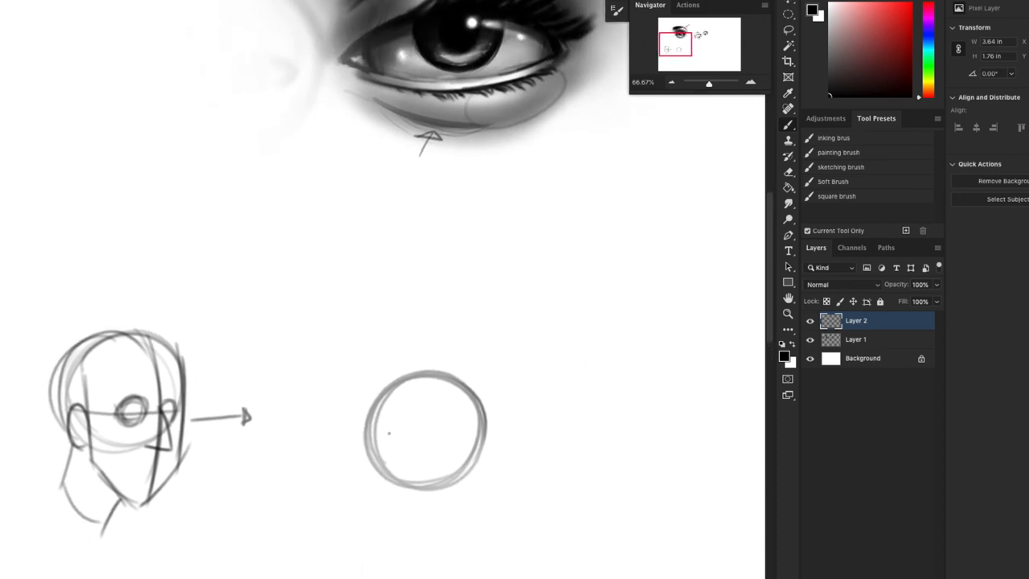
Draw the three-quarter eye outline over the guide circle and darken its lid lines.
drag(370, 437, 432, 406)
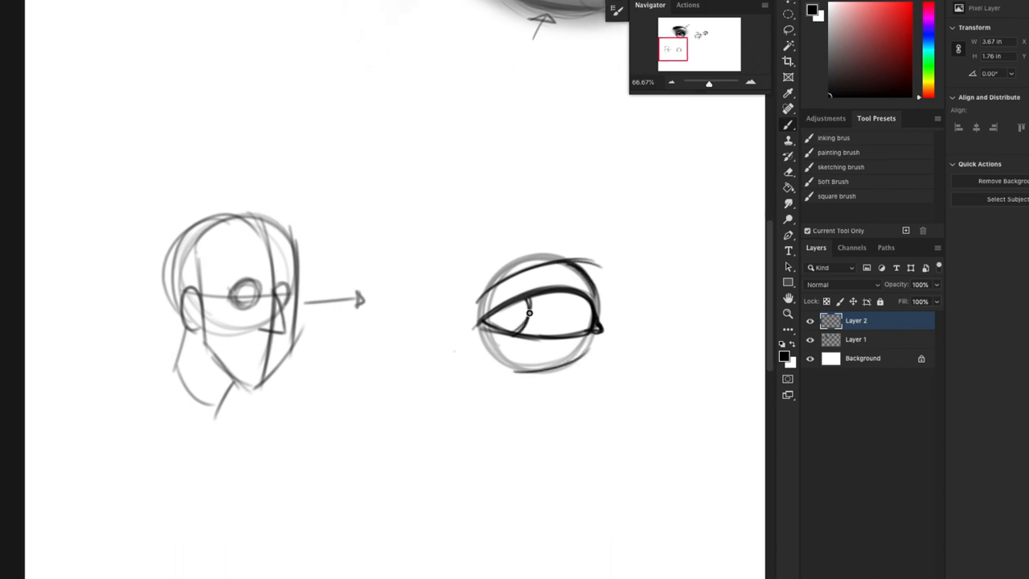
drag(531, 312, 496, 319)
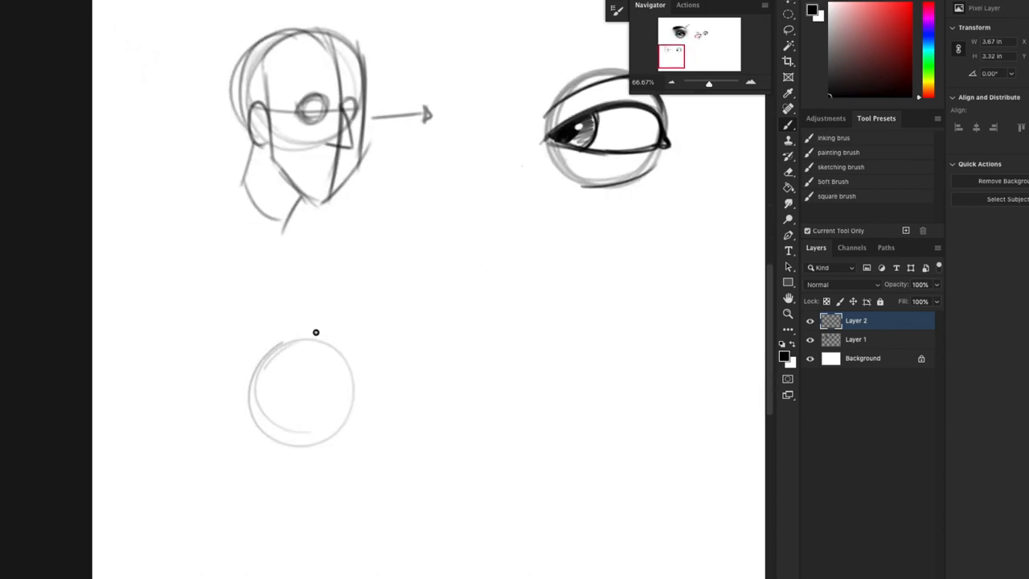
Block in the side-view head with profile nose and lips.
drag(315, 331, 346, 350)
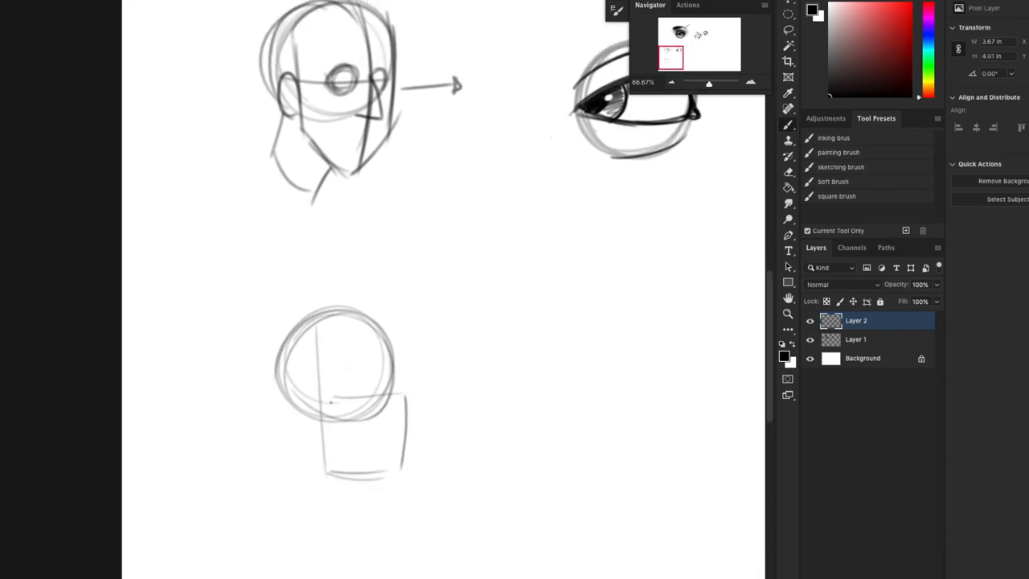
drag(282, 345, 394, 450)
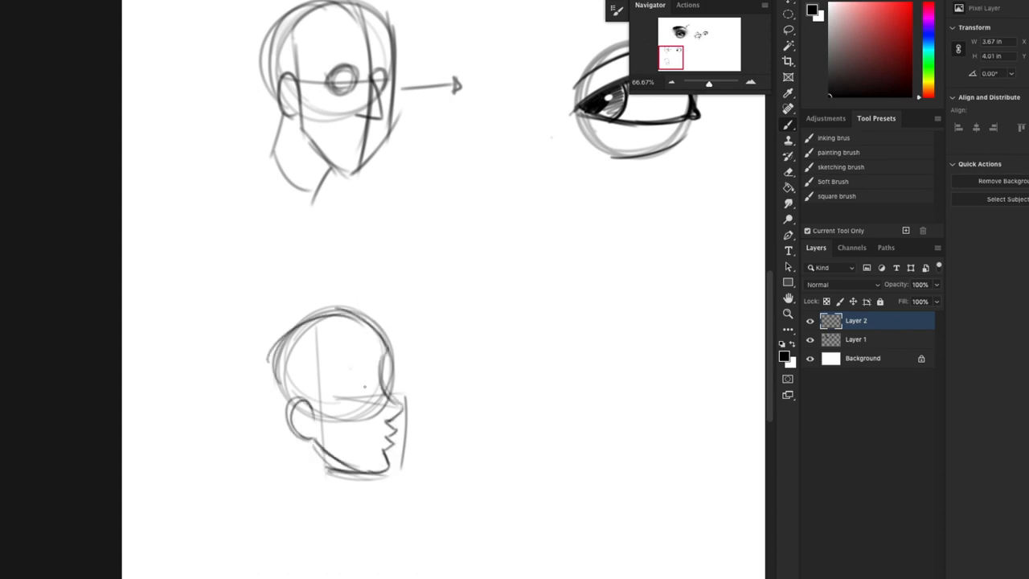
drag(351, 383, 366, 394)
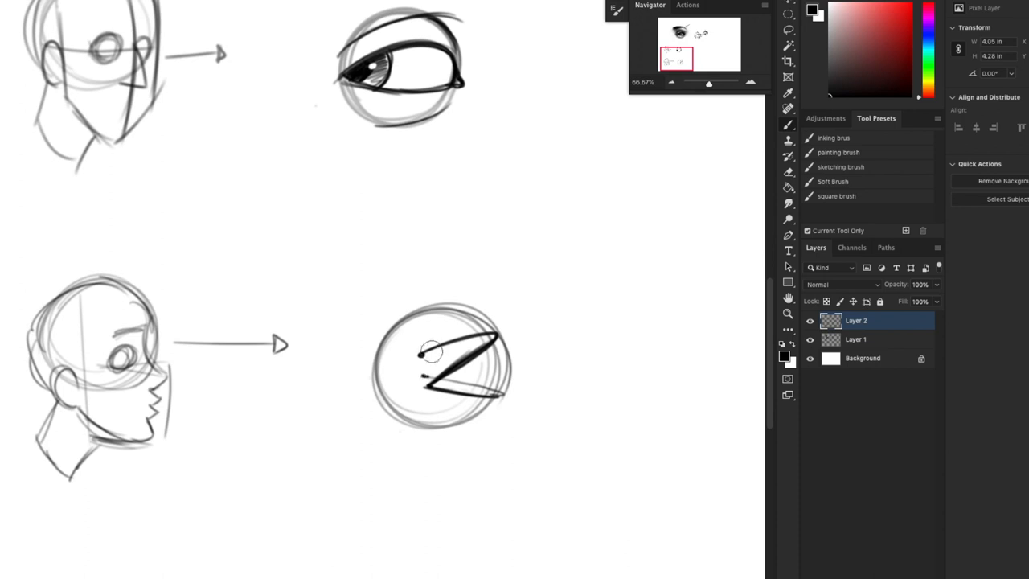
Sketch the triangular profile eye inside the circle, darken its outline and add the lid crease.
drag(426, 353, 476, 333)
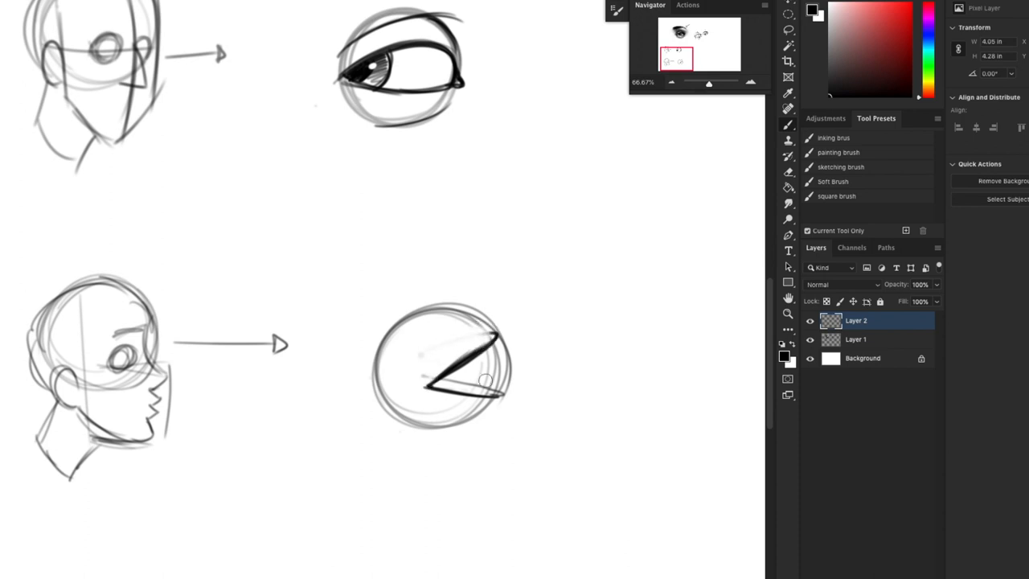
drag(486, 379, 463, 394)
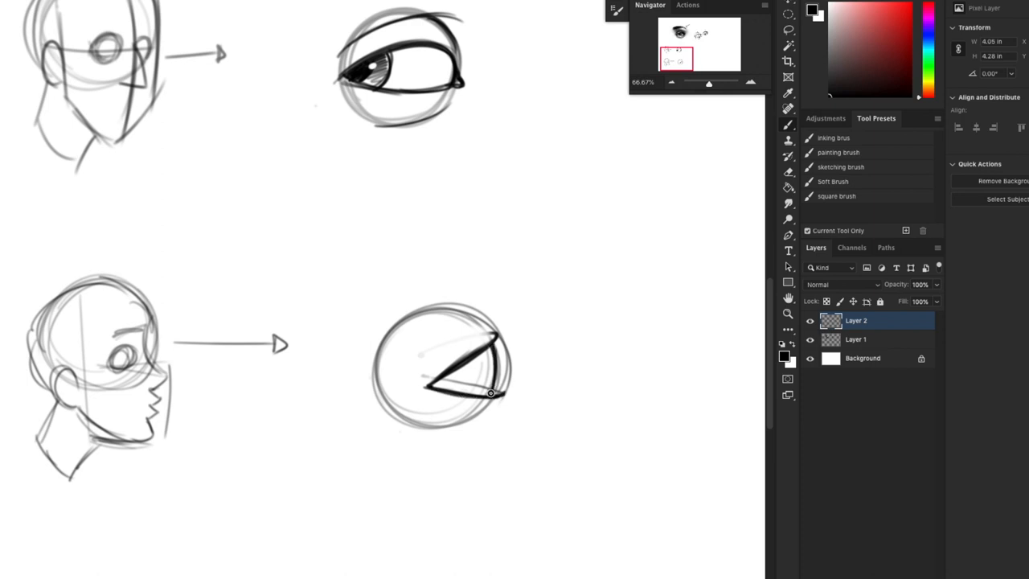
drag(490, 392, 499, 338)
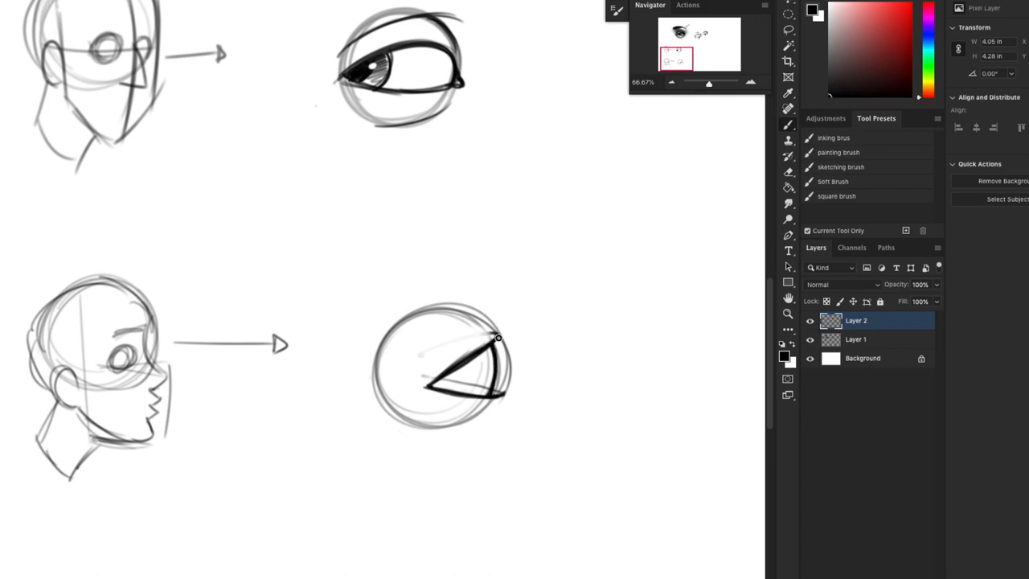
drag(498, 337, 507, 378)
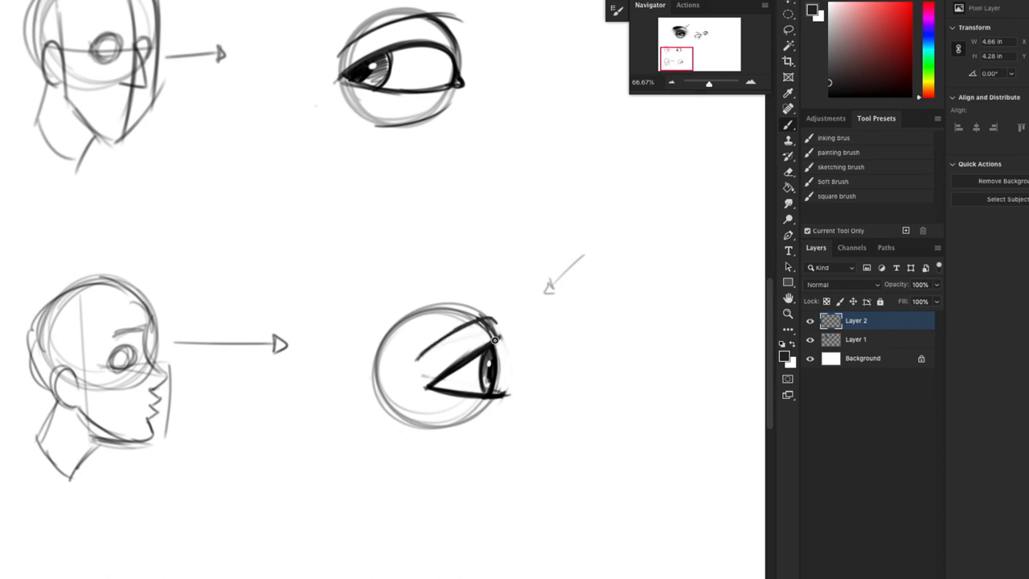
drag(408, 373, 495, 324)
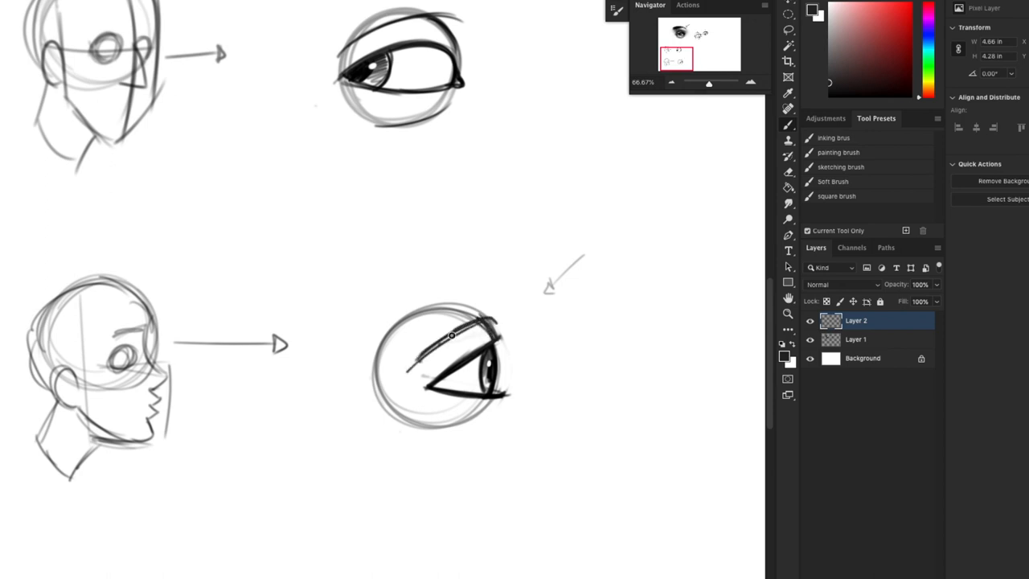
drag(451, 336, 499, 321)
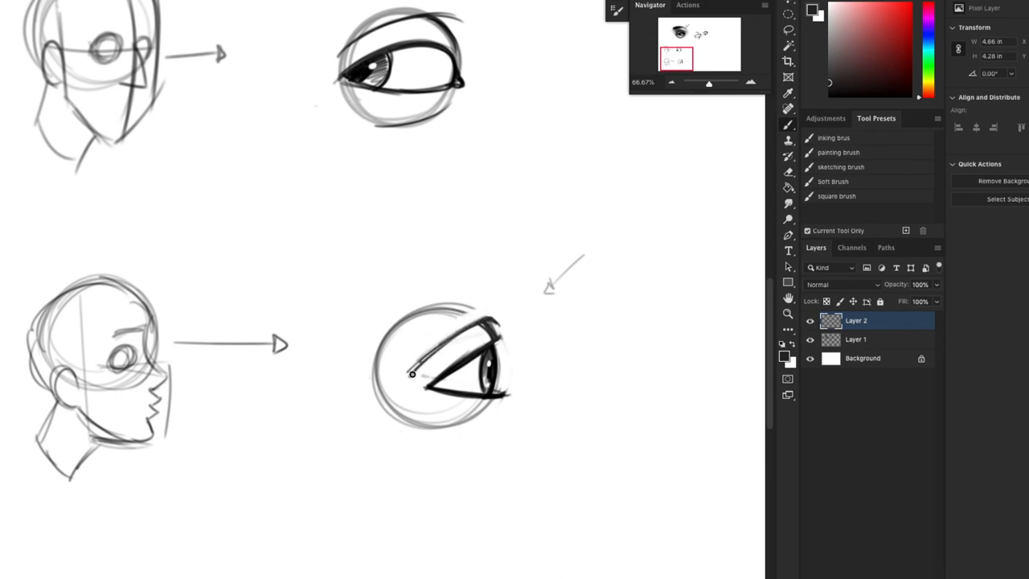
Darken the profile eye's lower lid, add lashes and shade underneath it.
drag(412, 373, 499, 325)
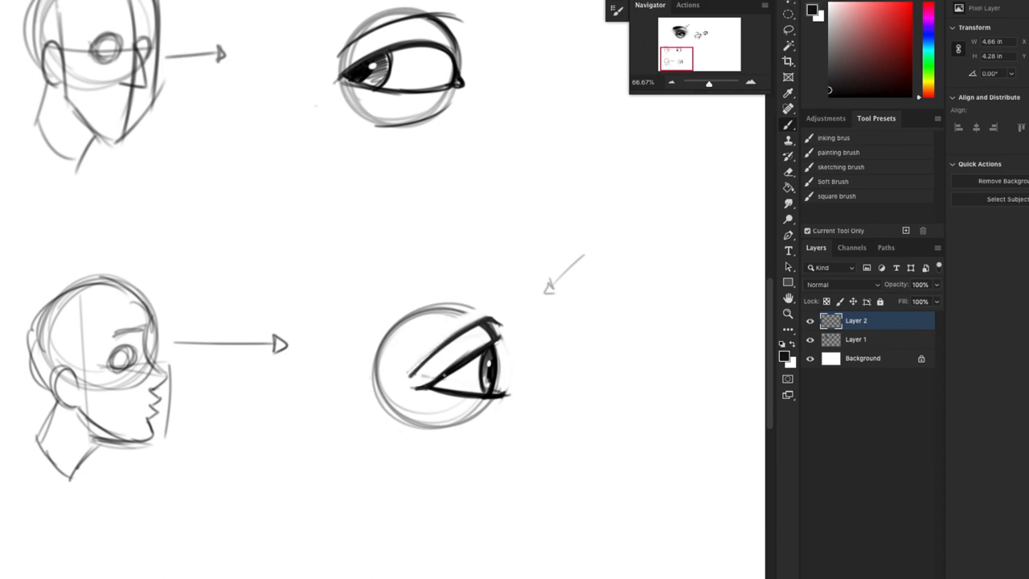
drag(434, 394, 497, 338)
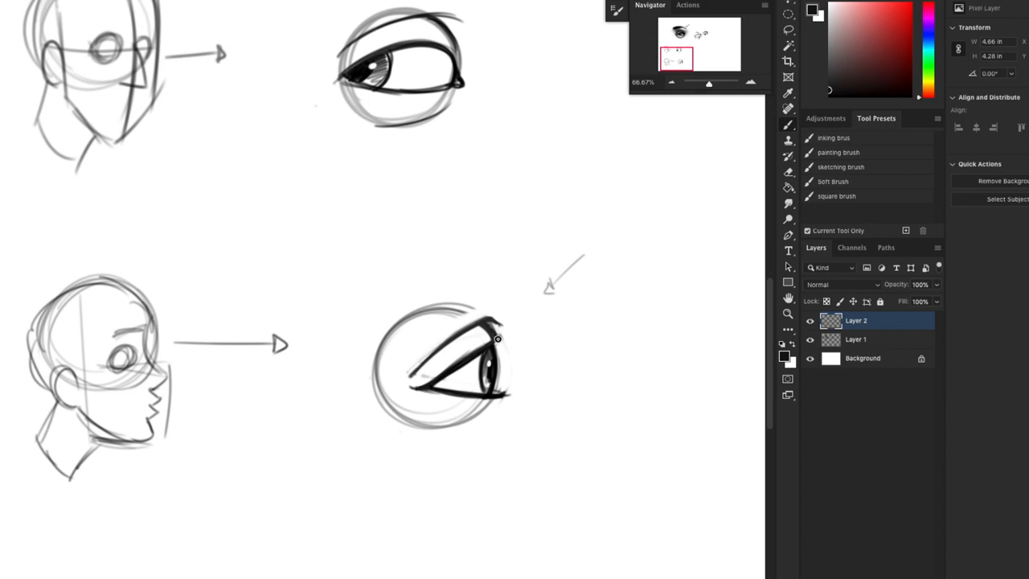
mouse_move(522, 339)
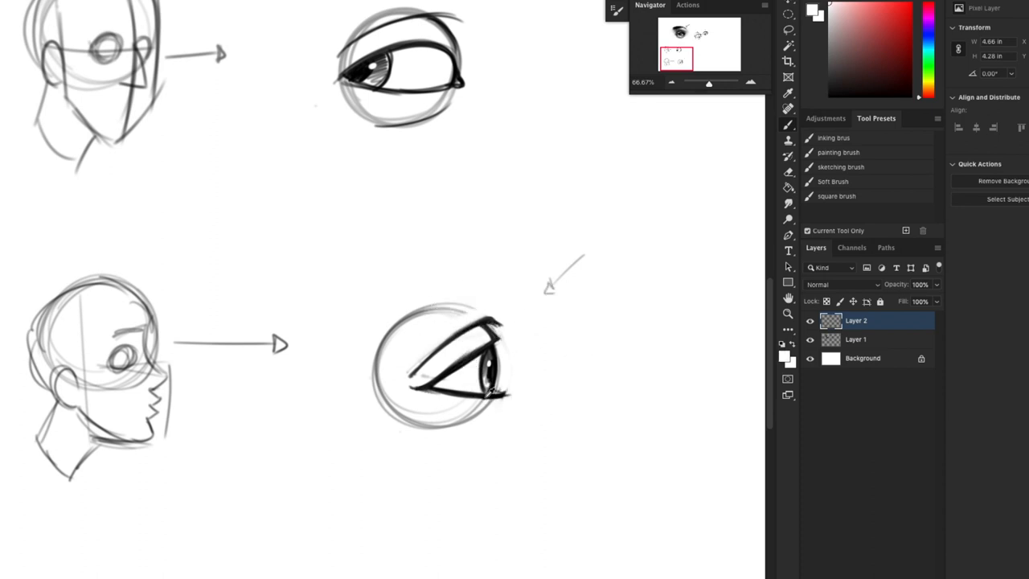
drag(550, 286, 534, 410)
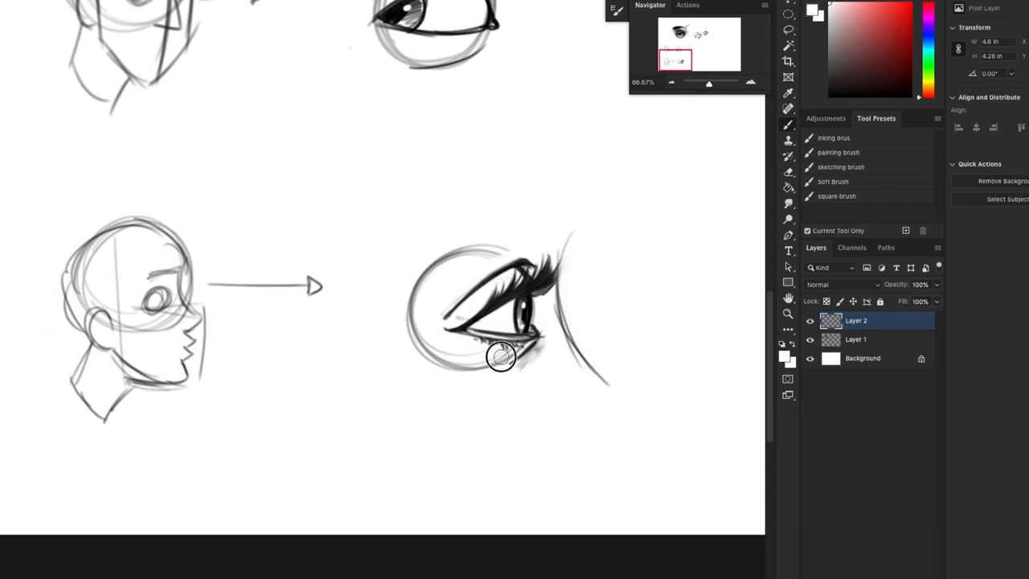
drag(502, 357, 459, 351)
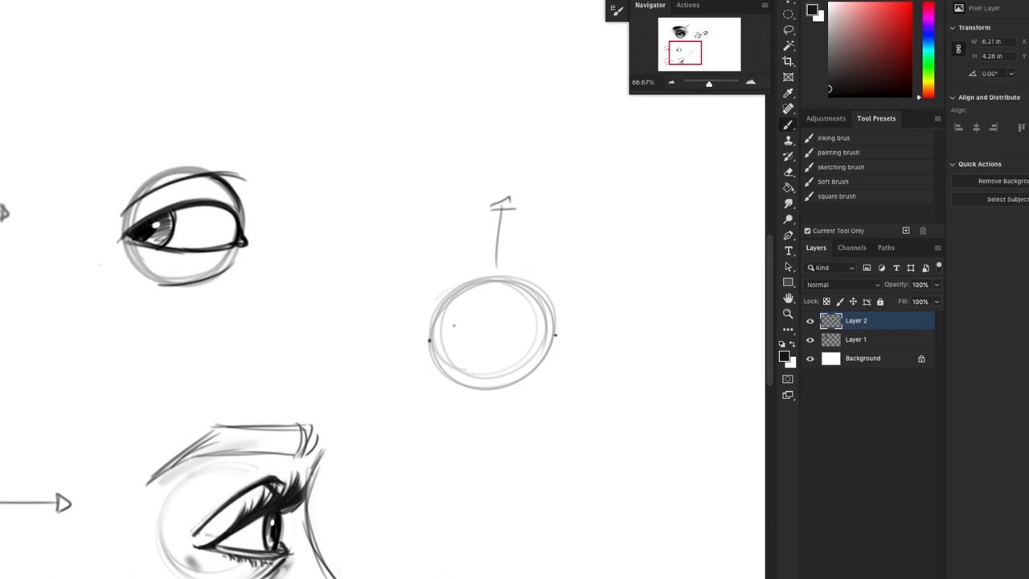
Sketch the looking-up eye inside its guide circle.
drag(431, 346, 555, 333)
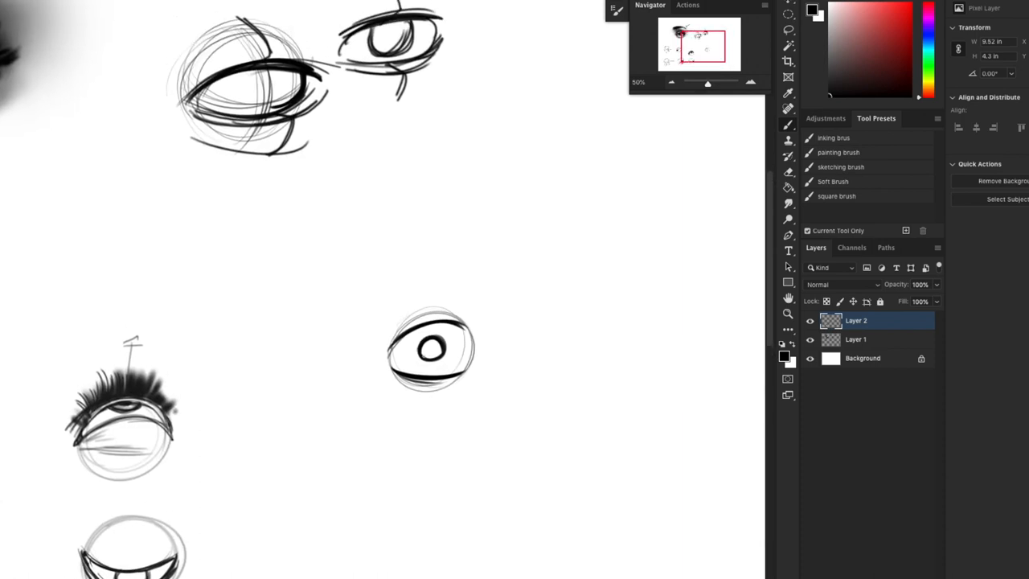
Mark the wide-open eye's pupil, draw its brow and sketch the narrowed eye below.
click(431, 347)
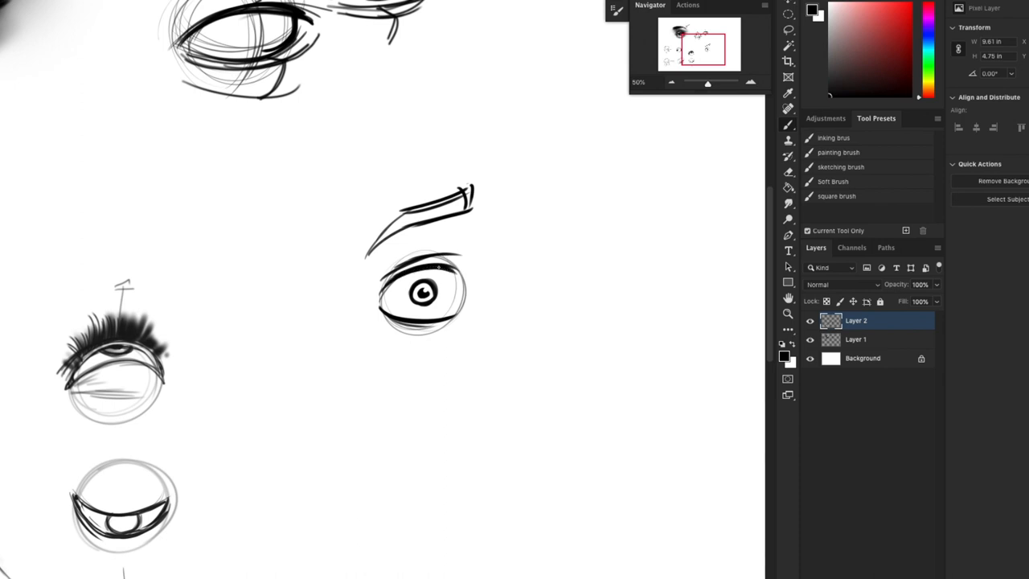
drag(378, 282, 463, 257)
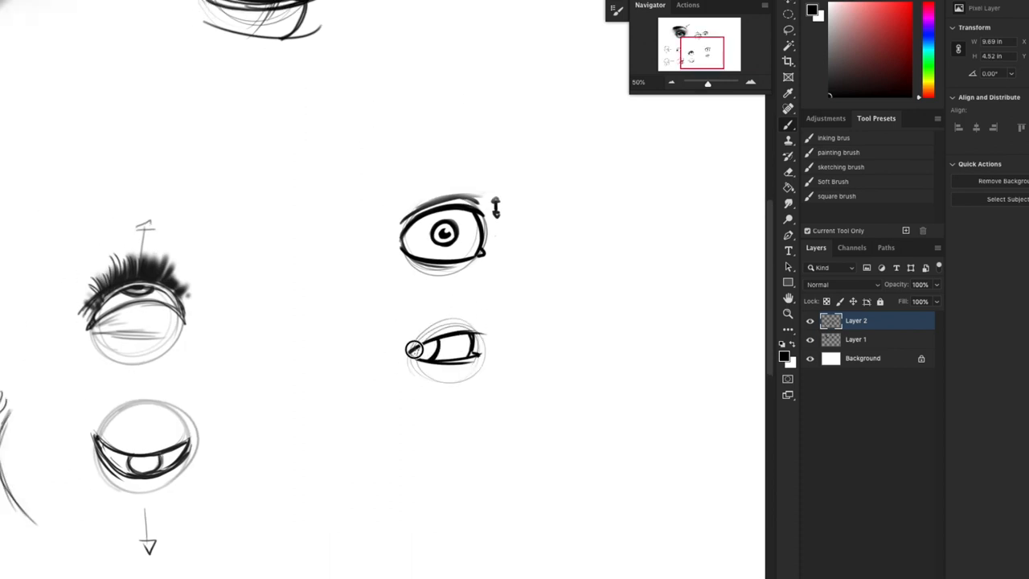
drag(418, 350, 458, 353)
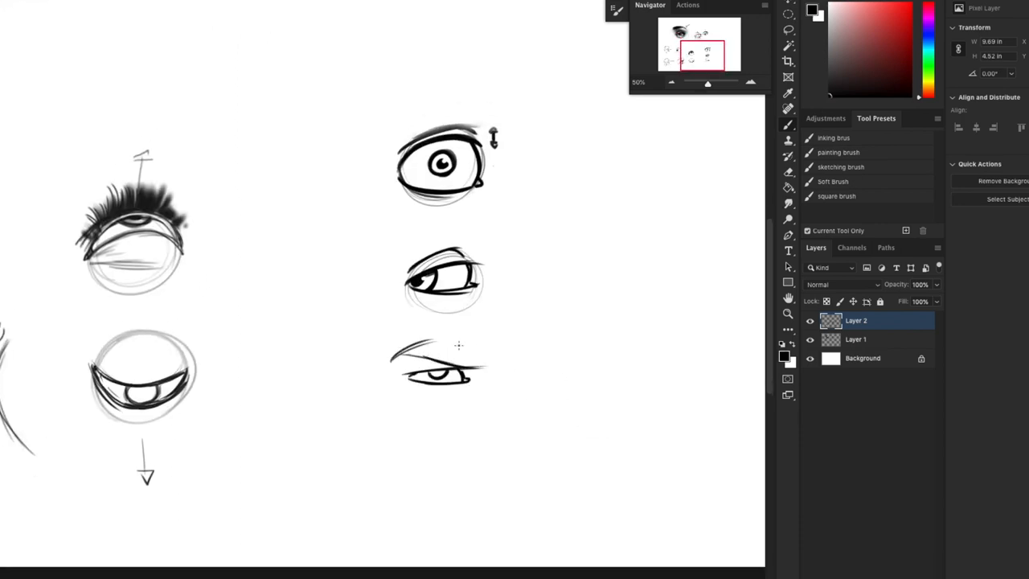
Sketch the squinting eye with lower lid lines and start a closed-eye arc beneath it.
drag(394, 362, 495, 357)
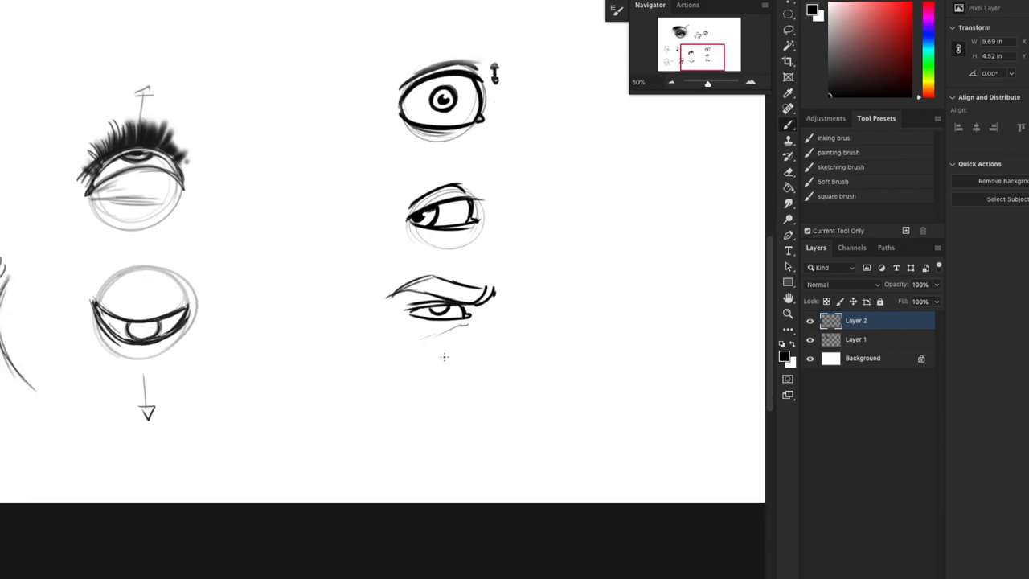
drag(405, 384, 474, 394)
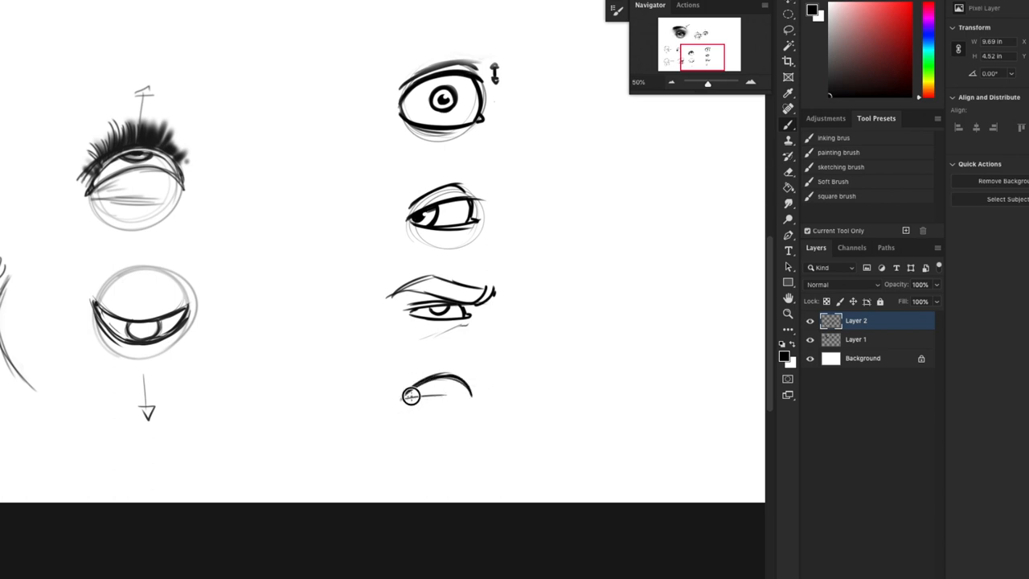
drag(410, 395, 463, 390)
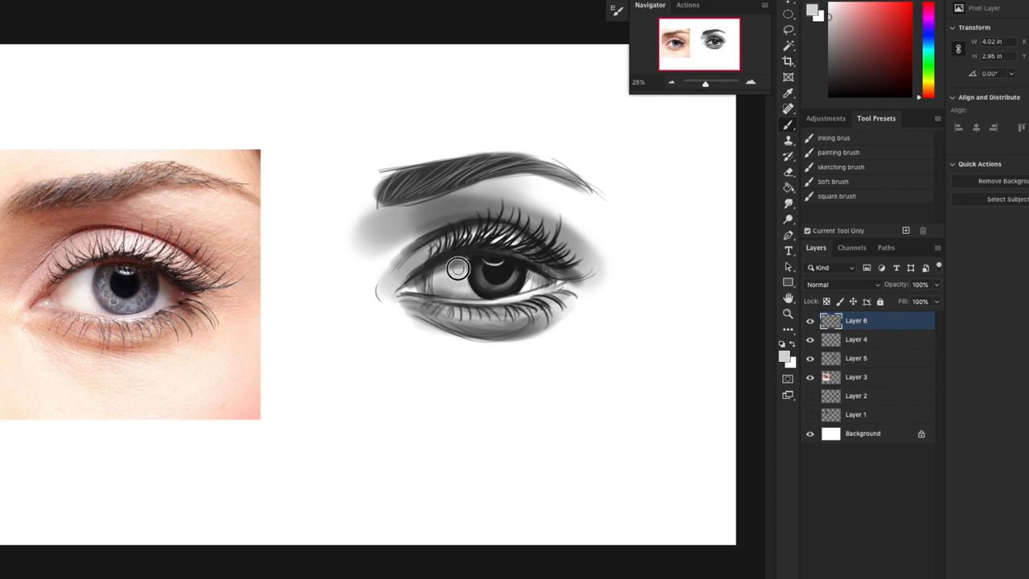
Darken the pupil and stroke in fuller hairs at the inner end of the eyebrow.
drag(458, 267, 479, 279)
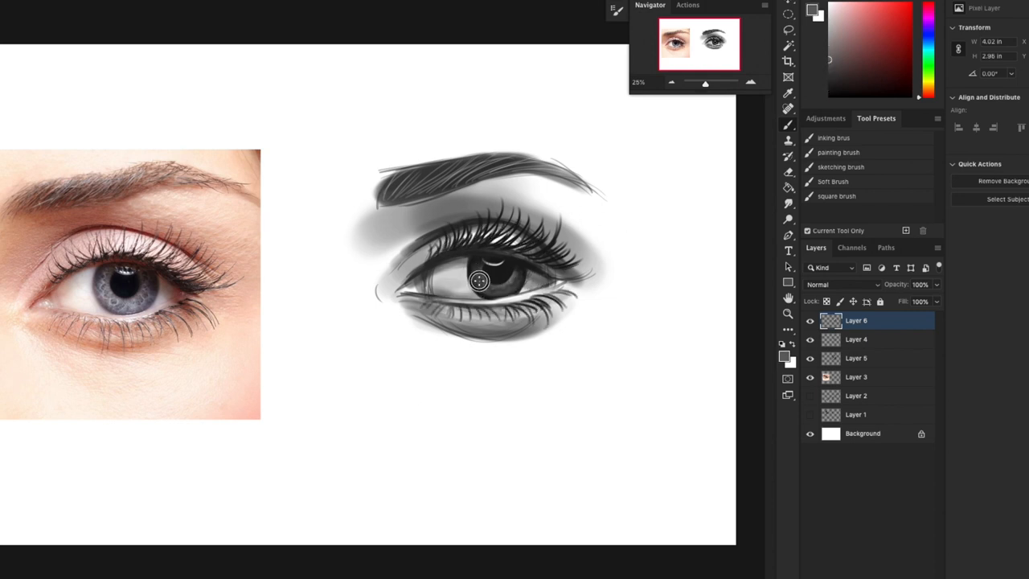
drag(474, 277, 406, 193)
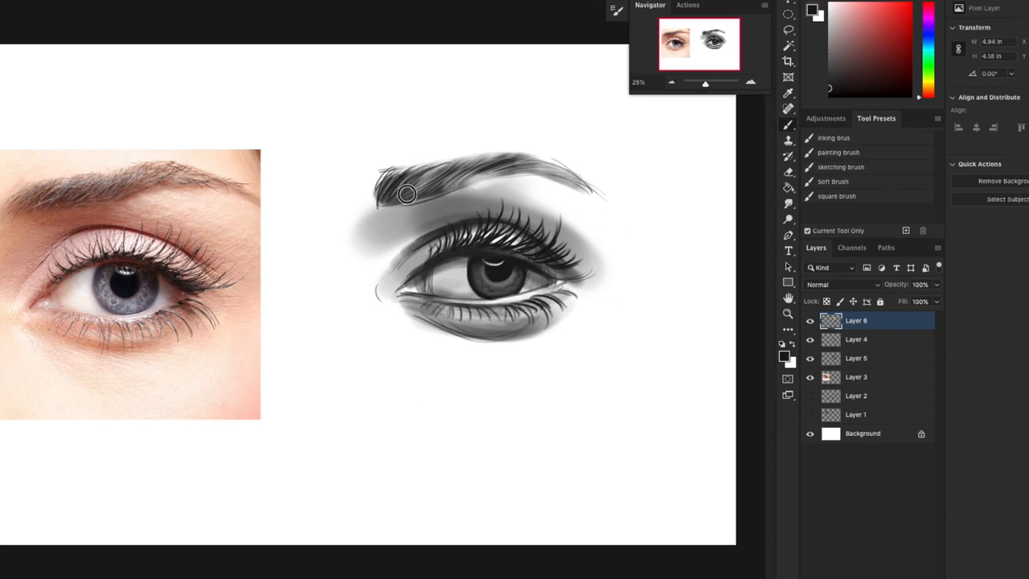
drag(405, 193, 473, 254)
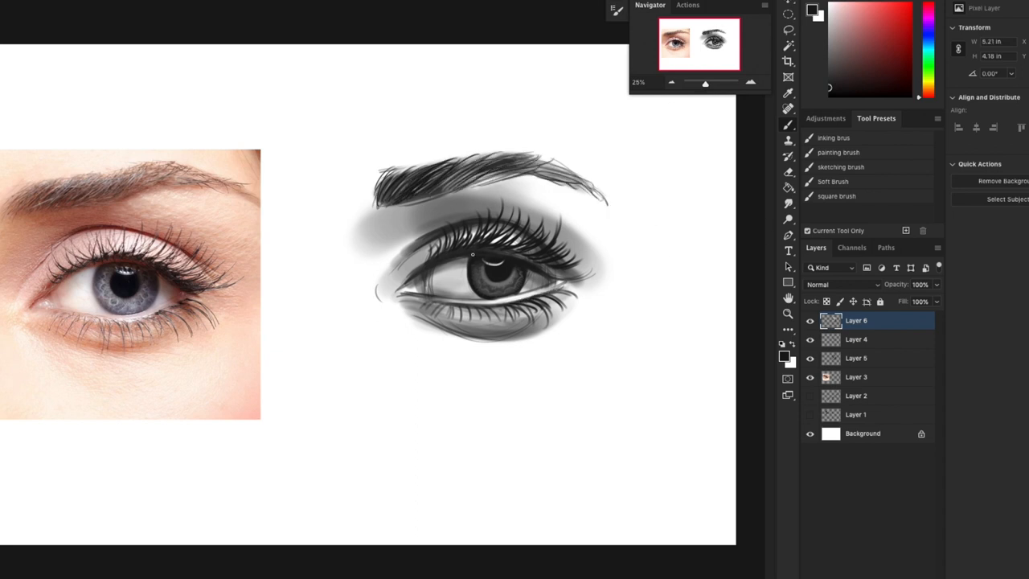